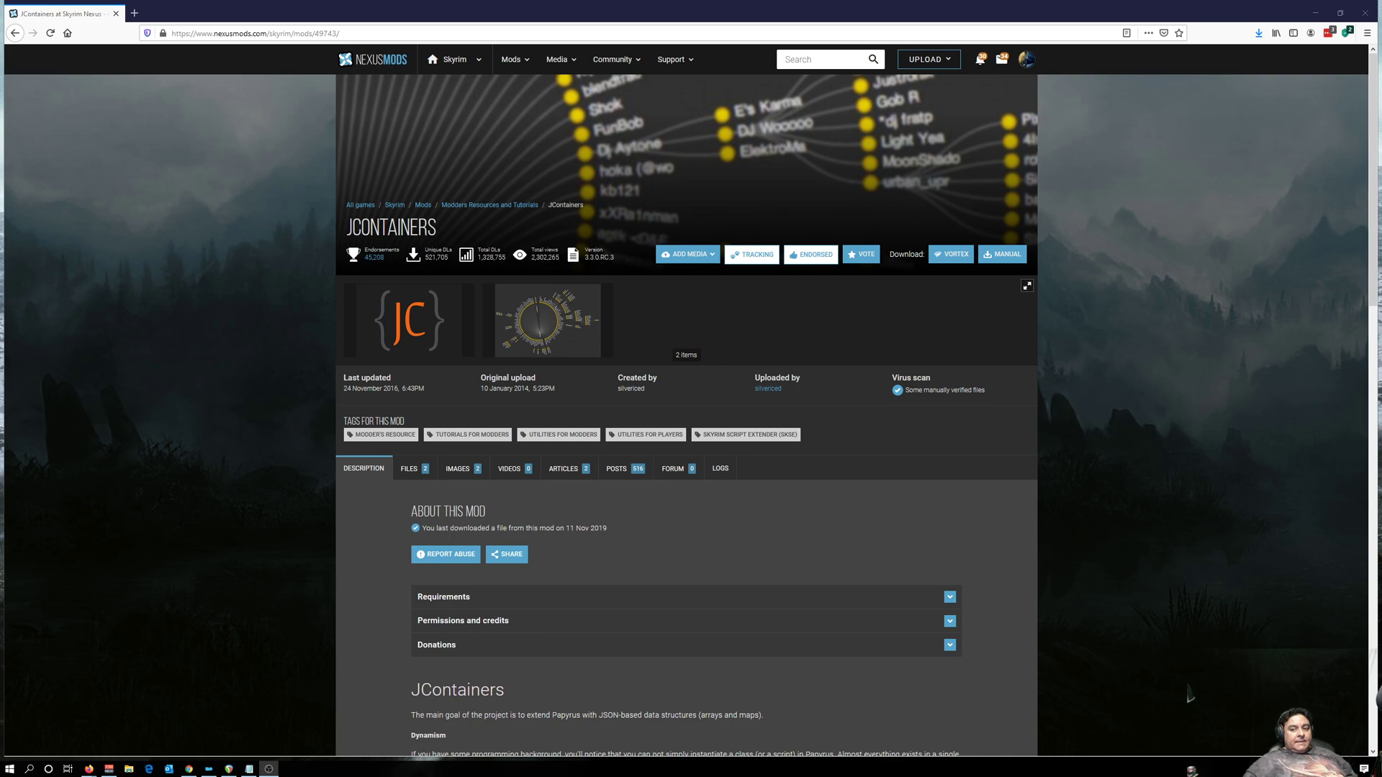
pyautogui.moveTo(409, 247)
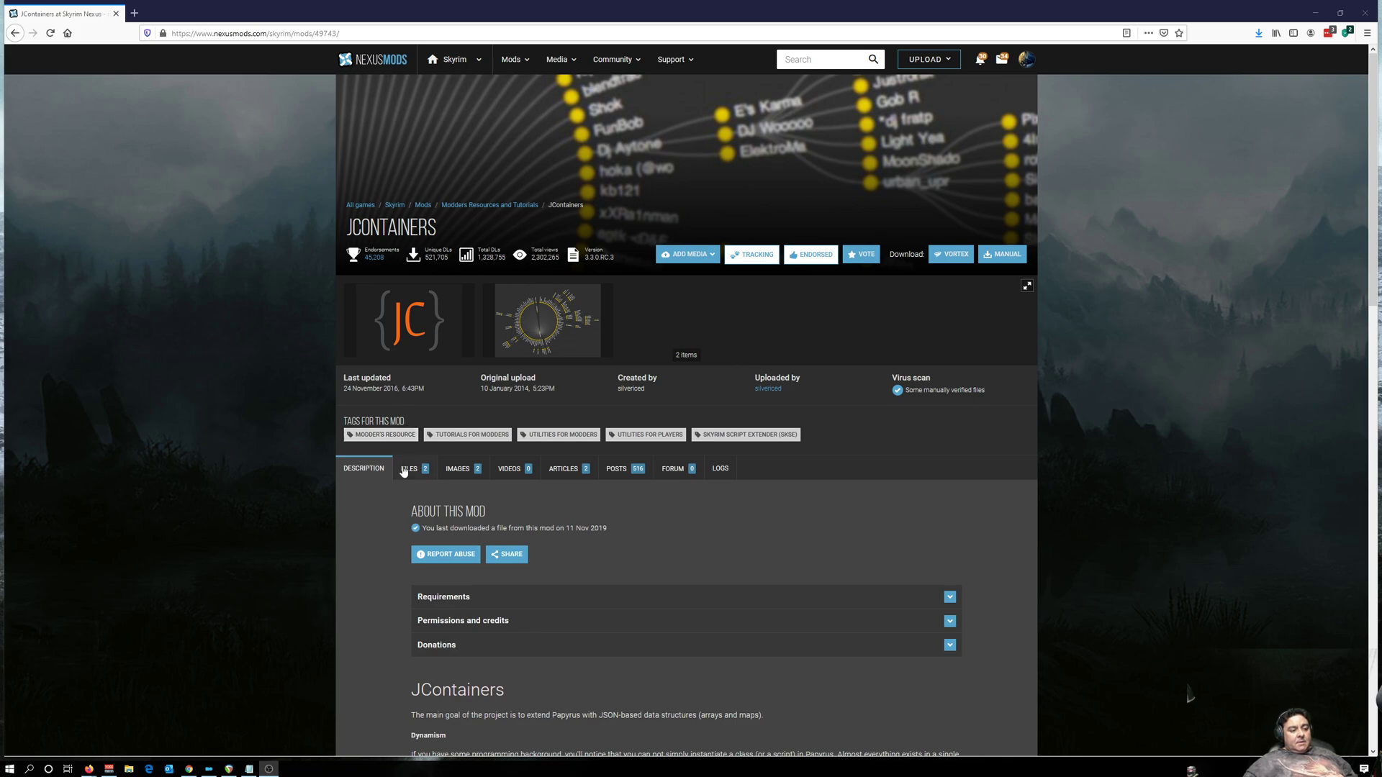
pyautogui.moveTo(407, 468)
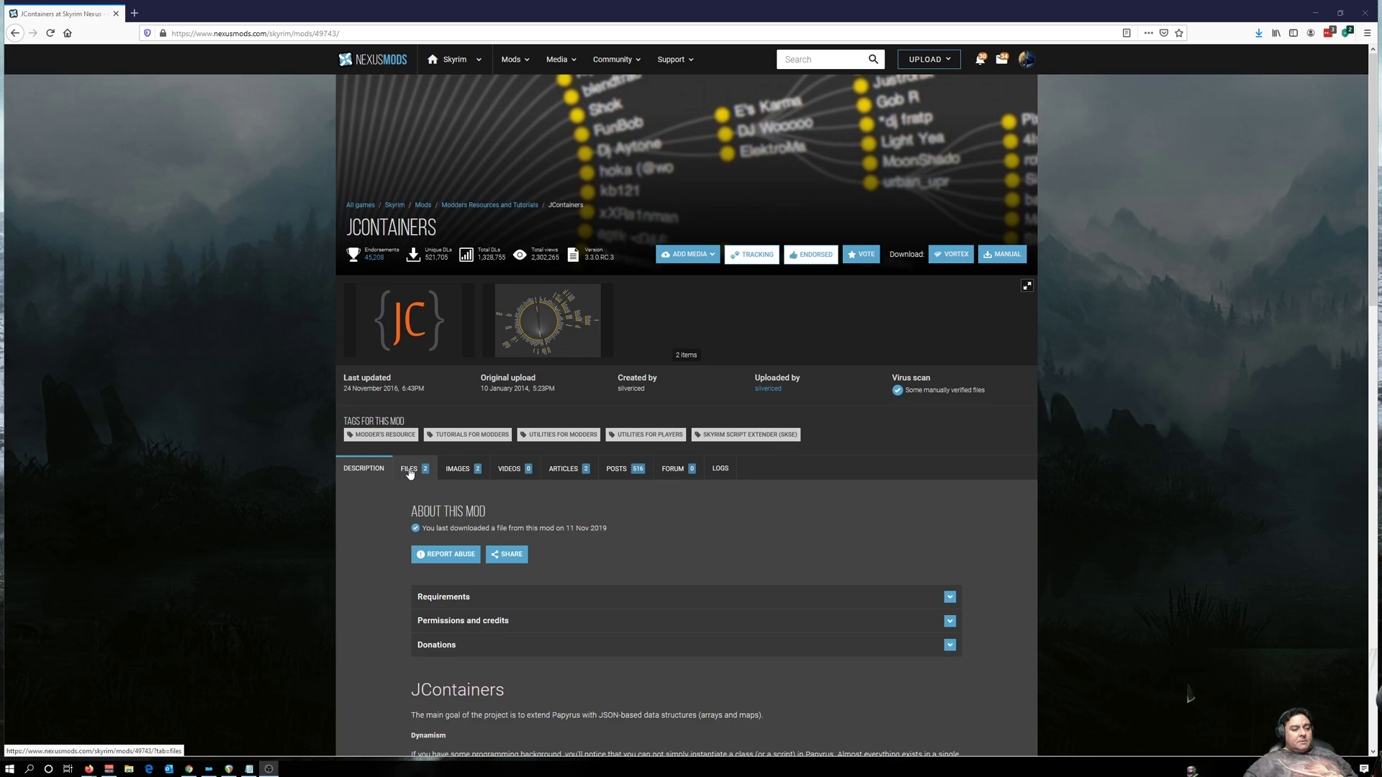
# Browse the JContainers mod page and show its list of downloadable files.
pyautogui.scroll(-3)
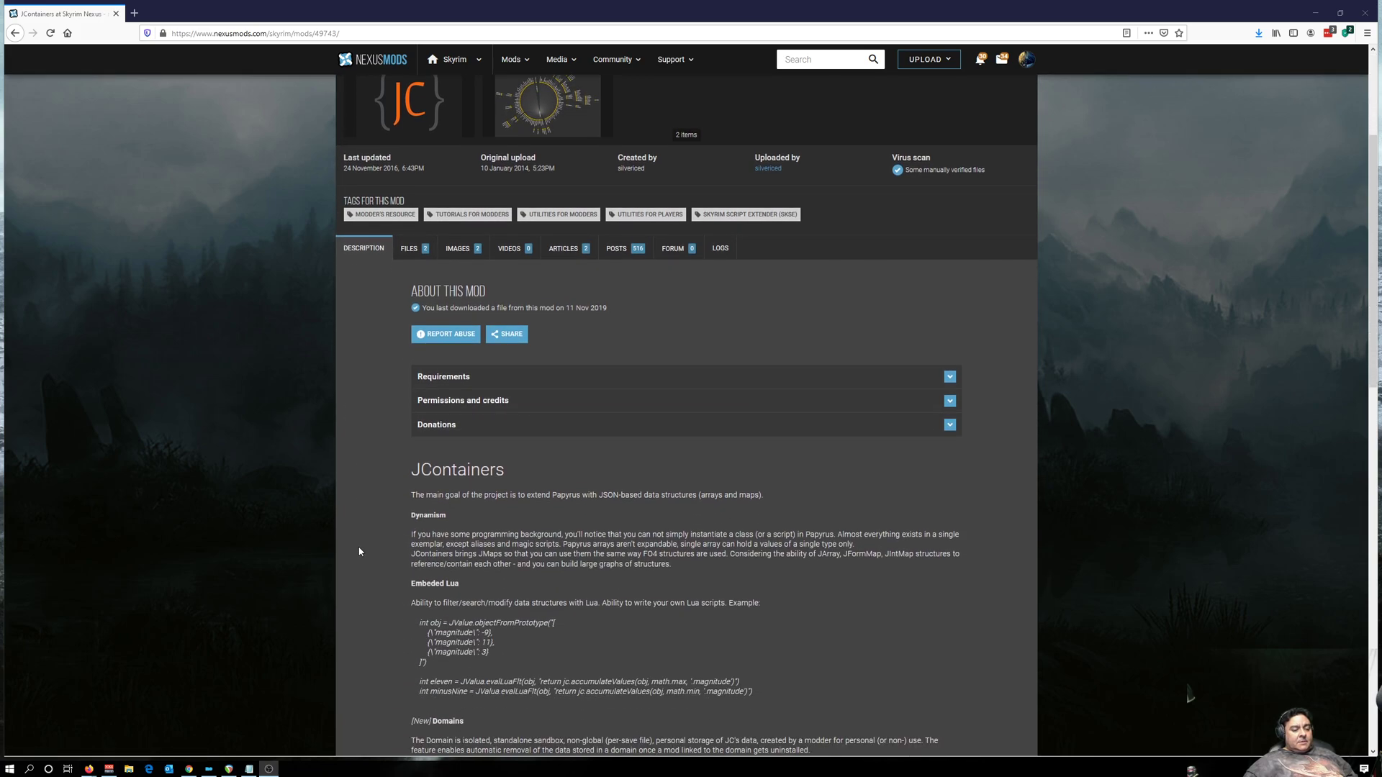
pyautogui.scroll(-3)
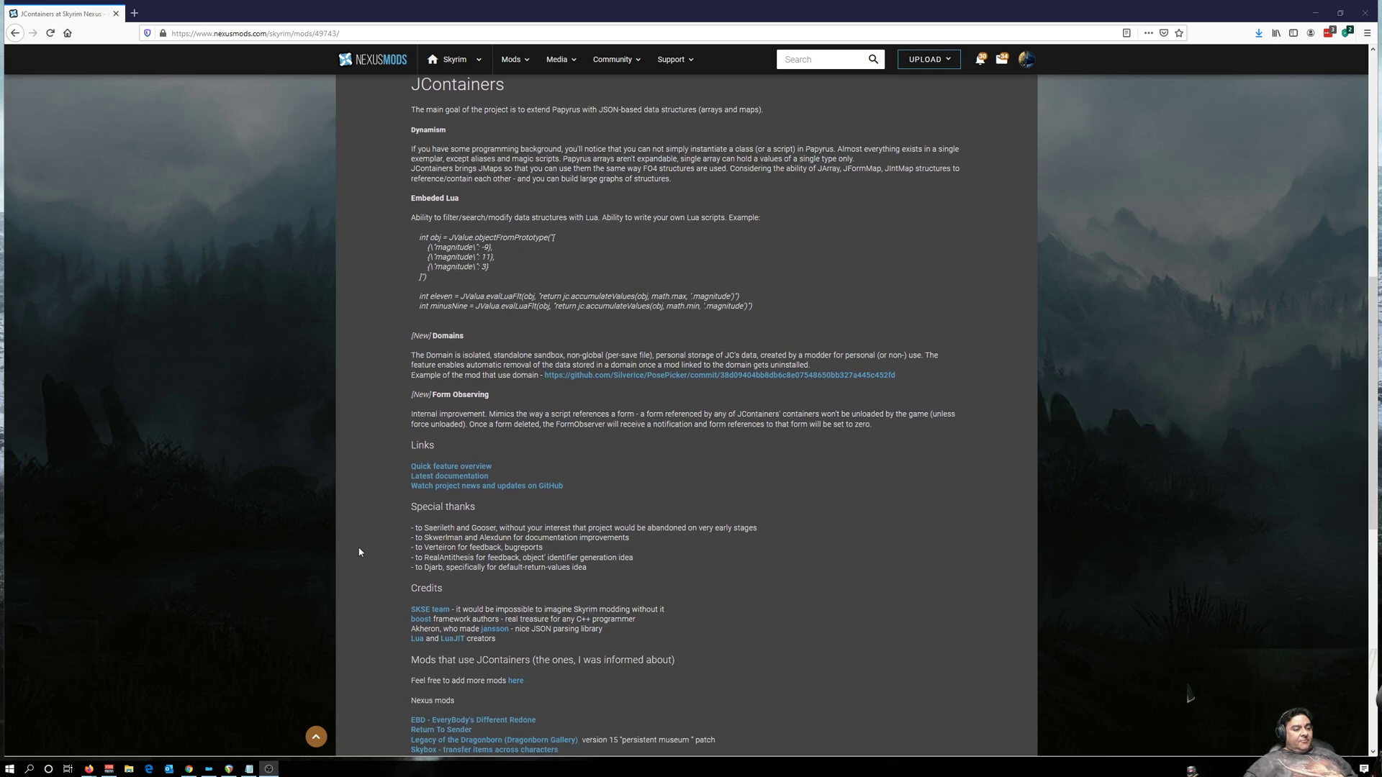
pyautogui.scroll(-3)
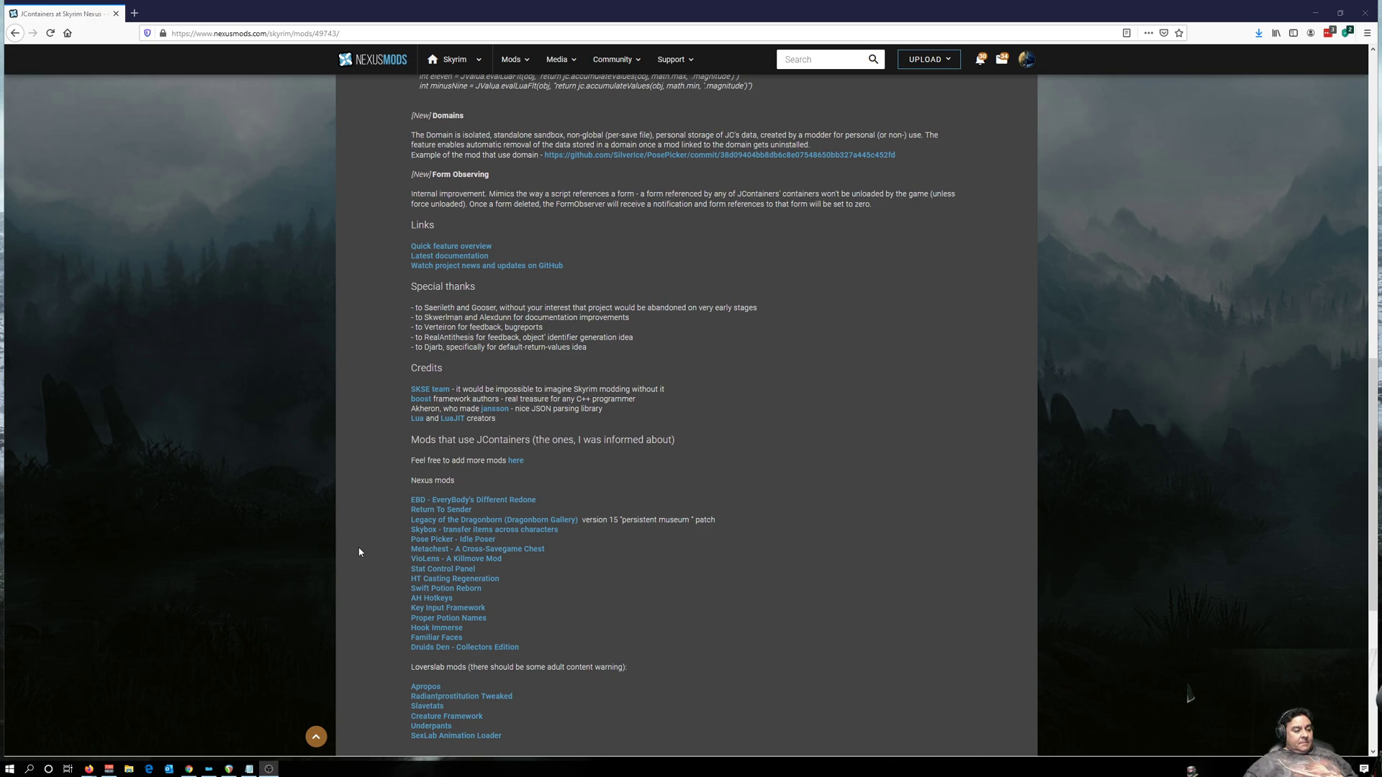
pyautogui.scroll(-3)
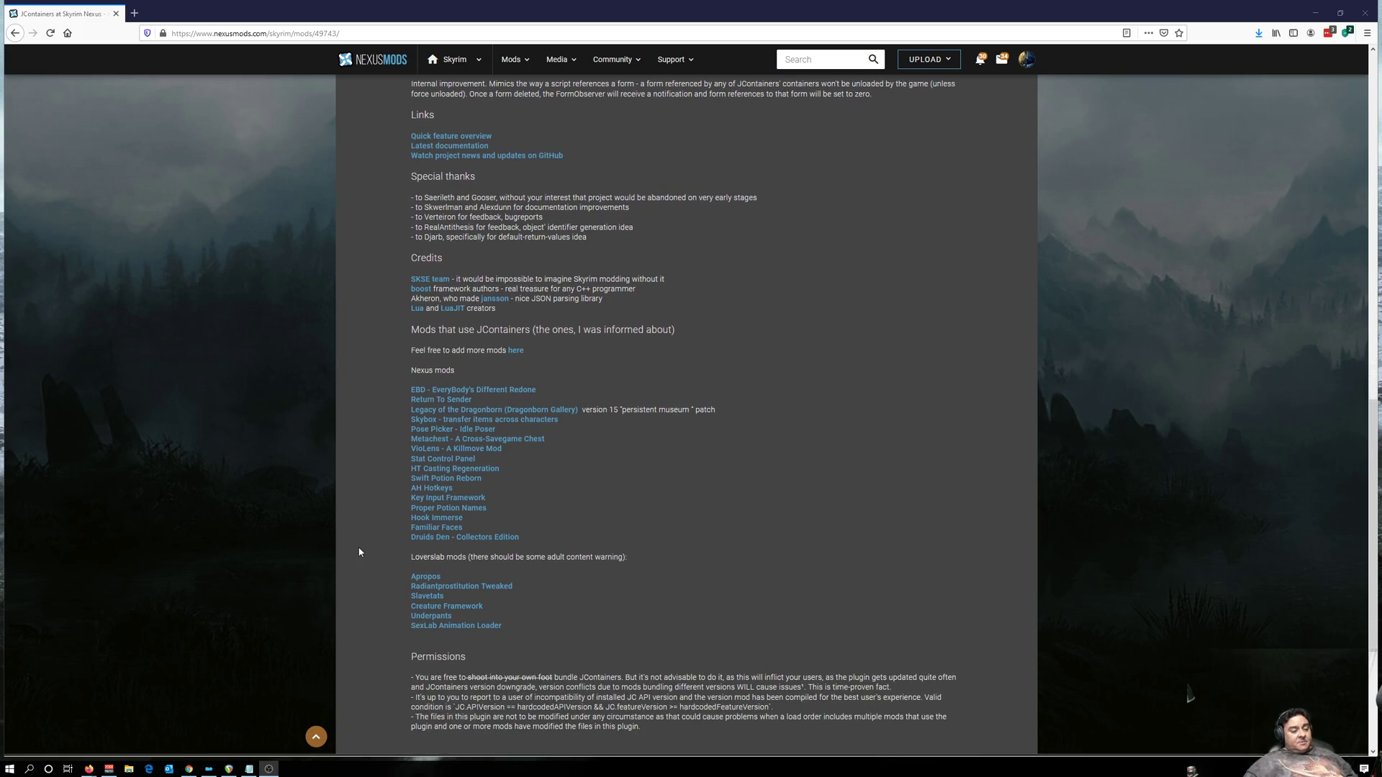
pyautogui.scroll(3)
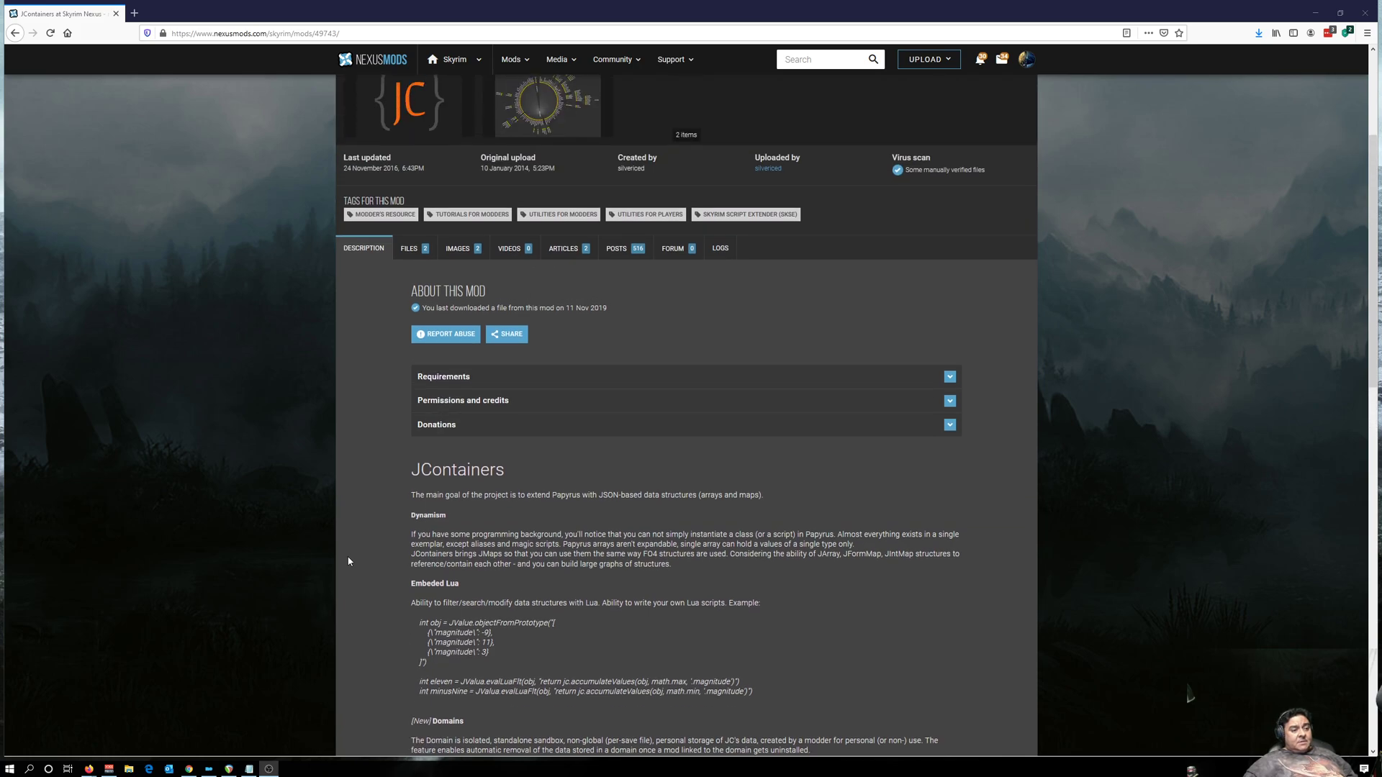
pyautogui.moveTo(434, 617)
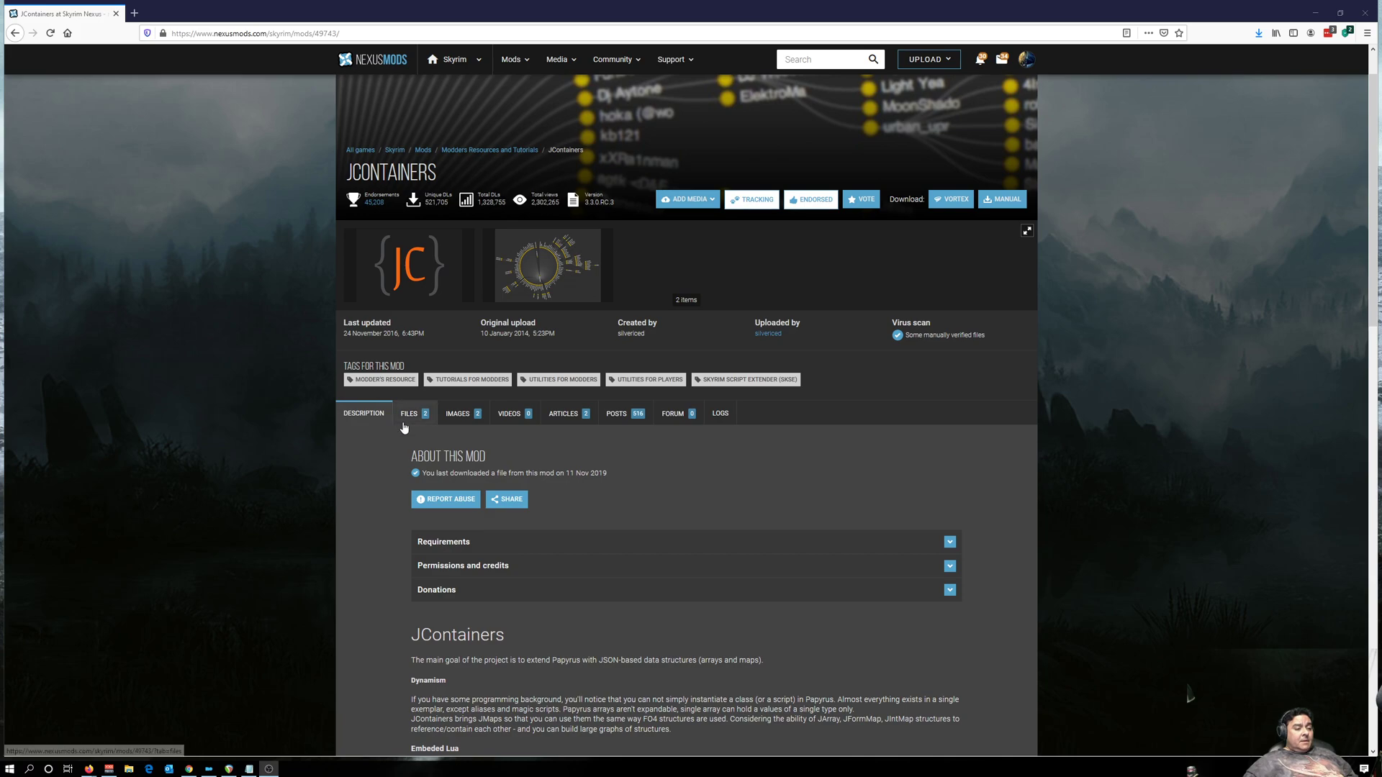
pyautogui.scroll(-3)
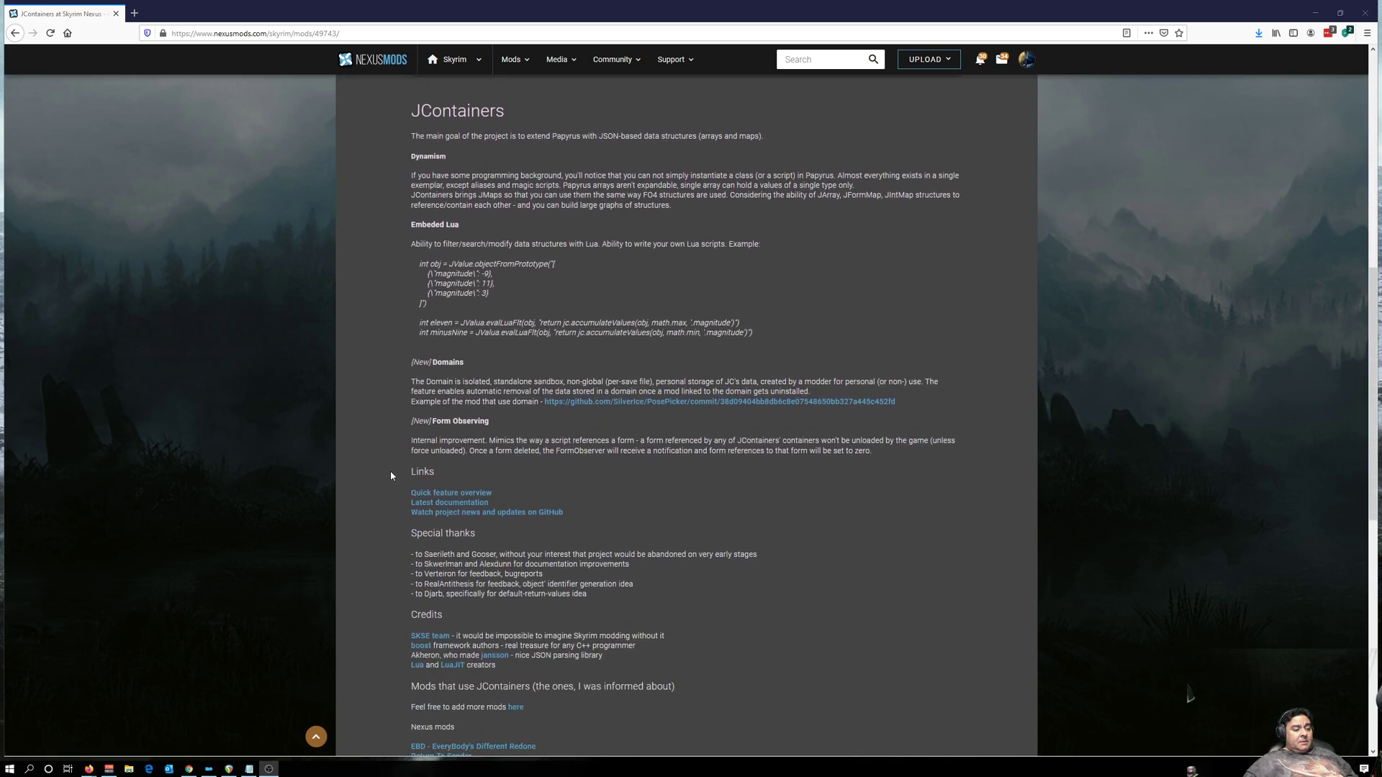
pyautogui.scroll(-3)
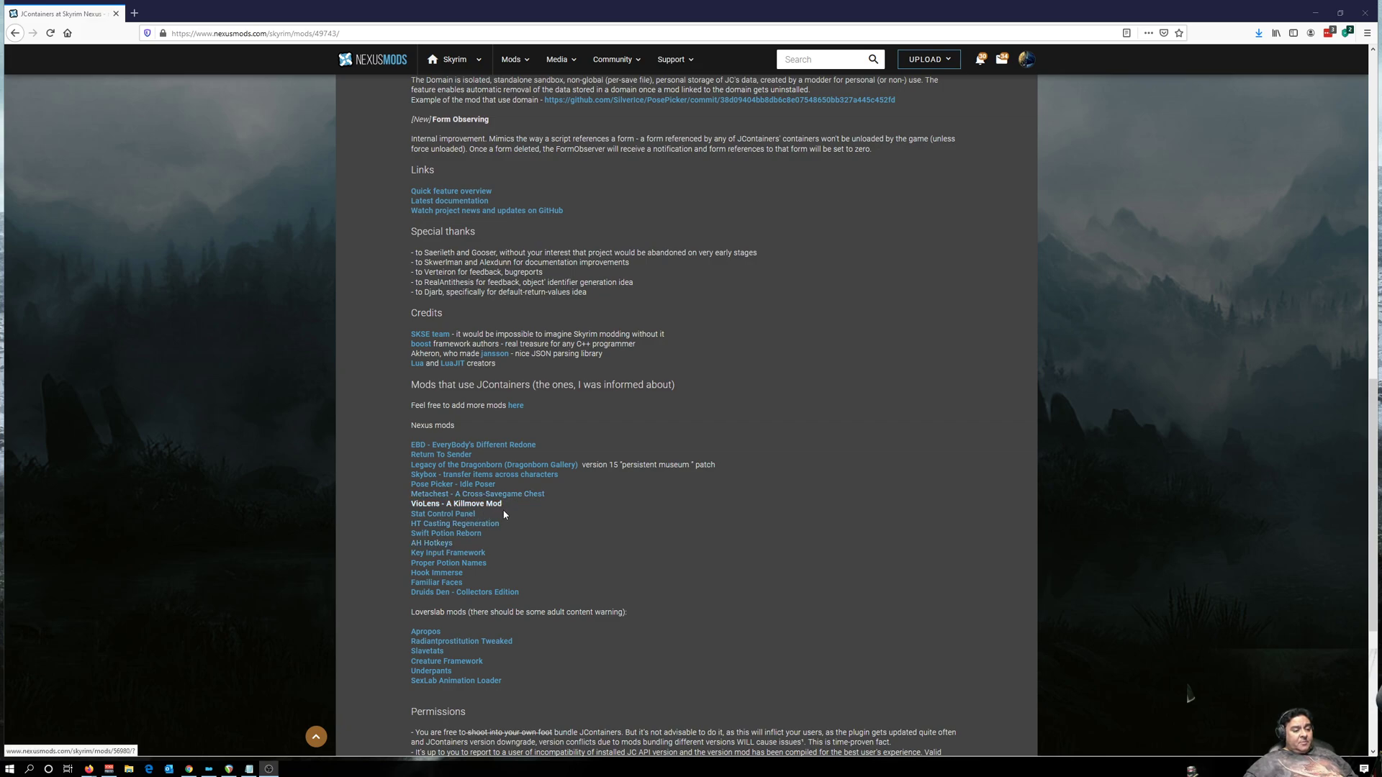
pyautogui.moveTo(492, 512)
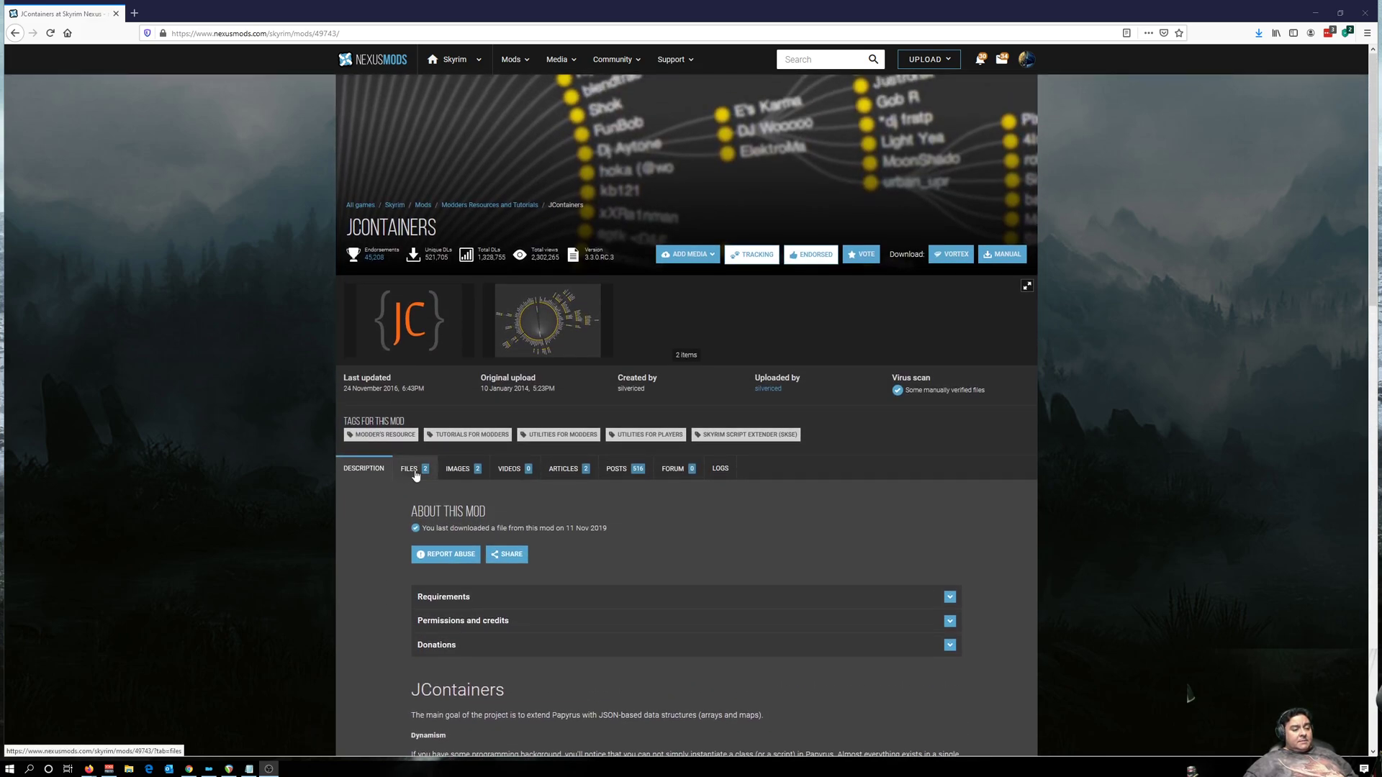
pyautogui.click(407, 468)
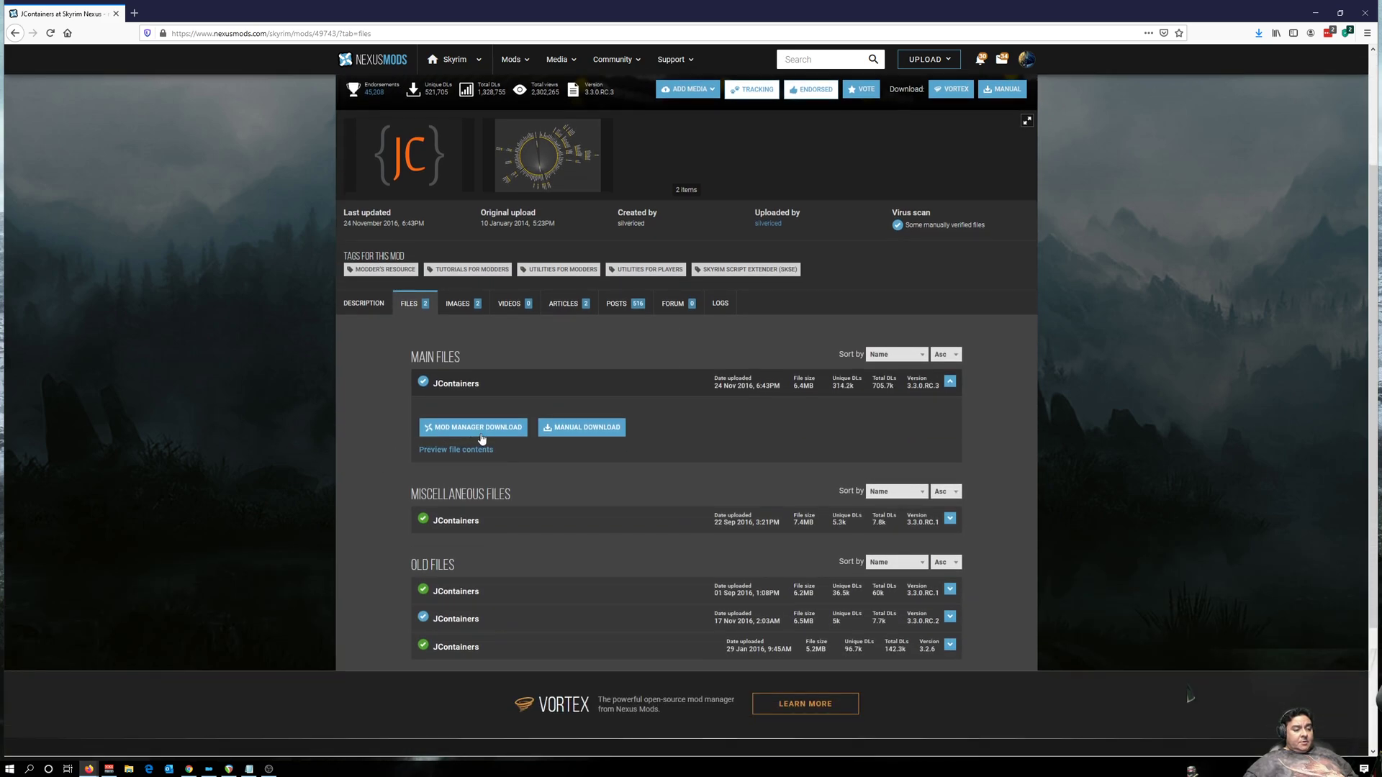
# Request the main JContainers file as a mod manager download and hand the link to the NXM Link Proxy.
pyautogui.click(473, 428)
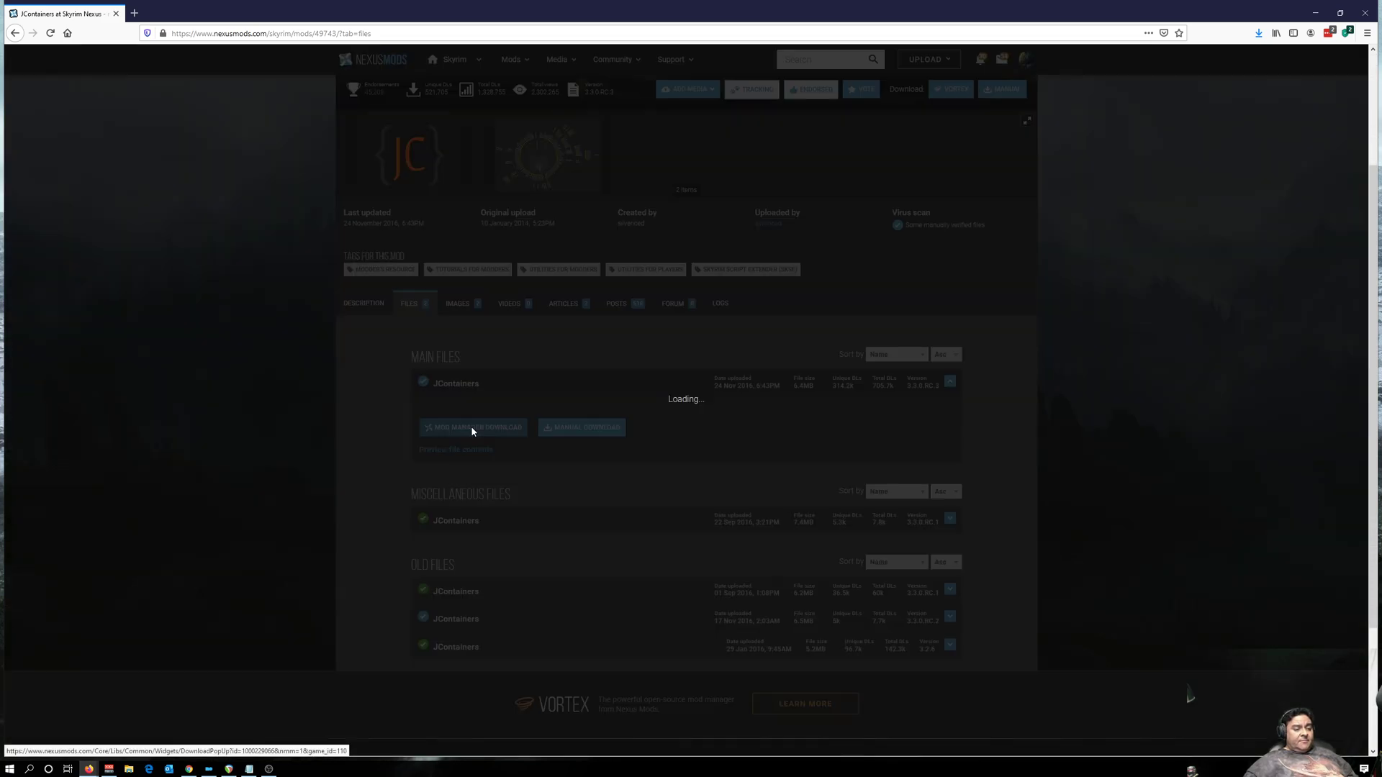
pyautogui.click(474, 427)
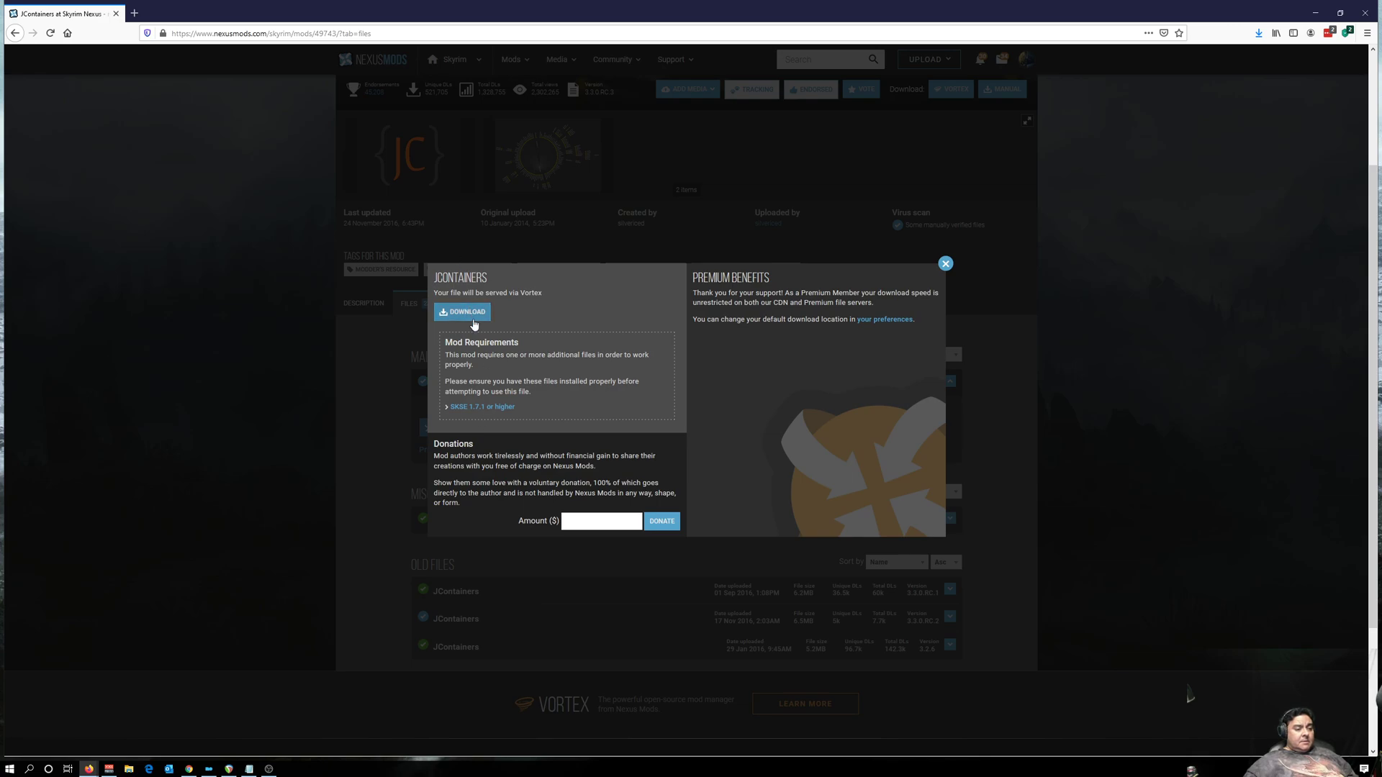
pyautogui.click(462, 311)
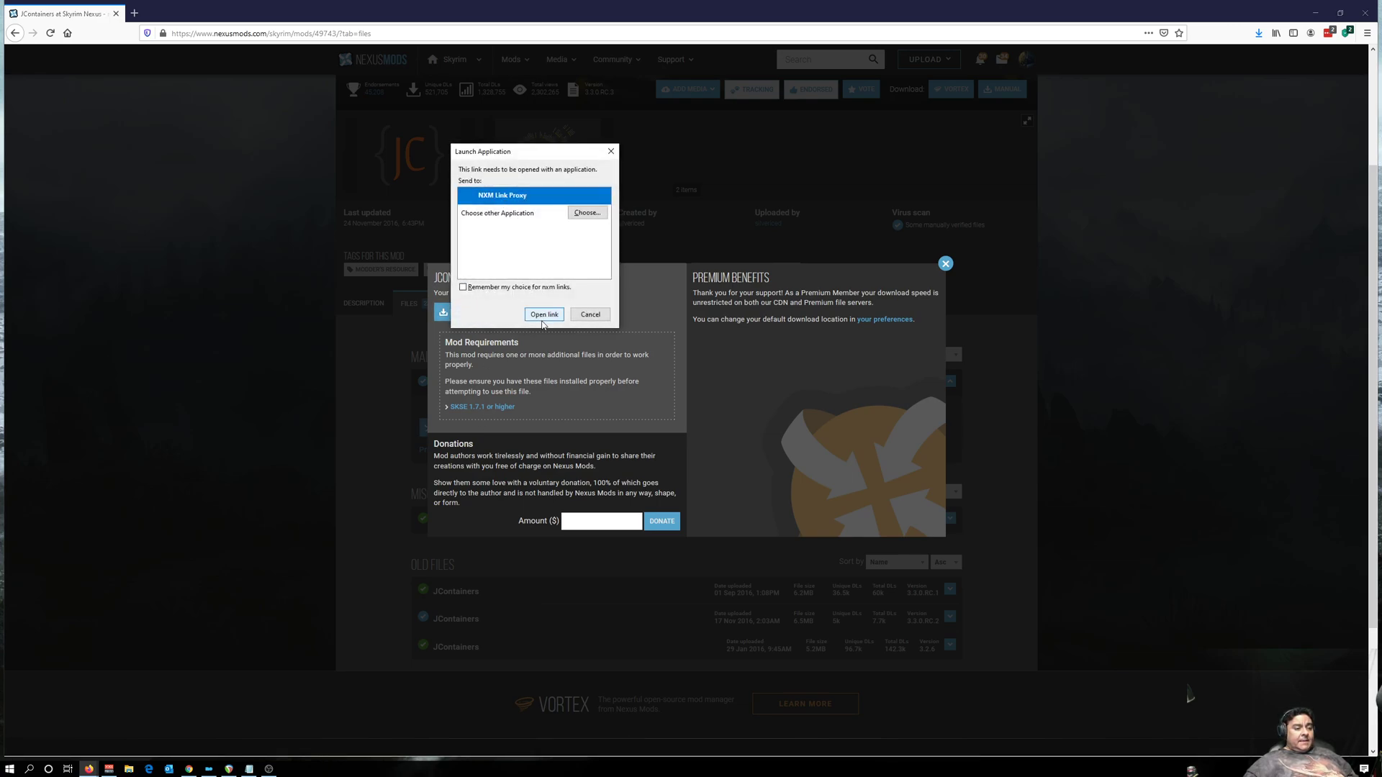
pyautogui.click(544, 315)
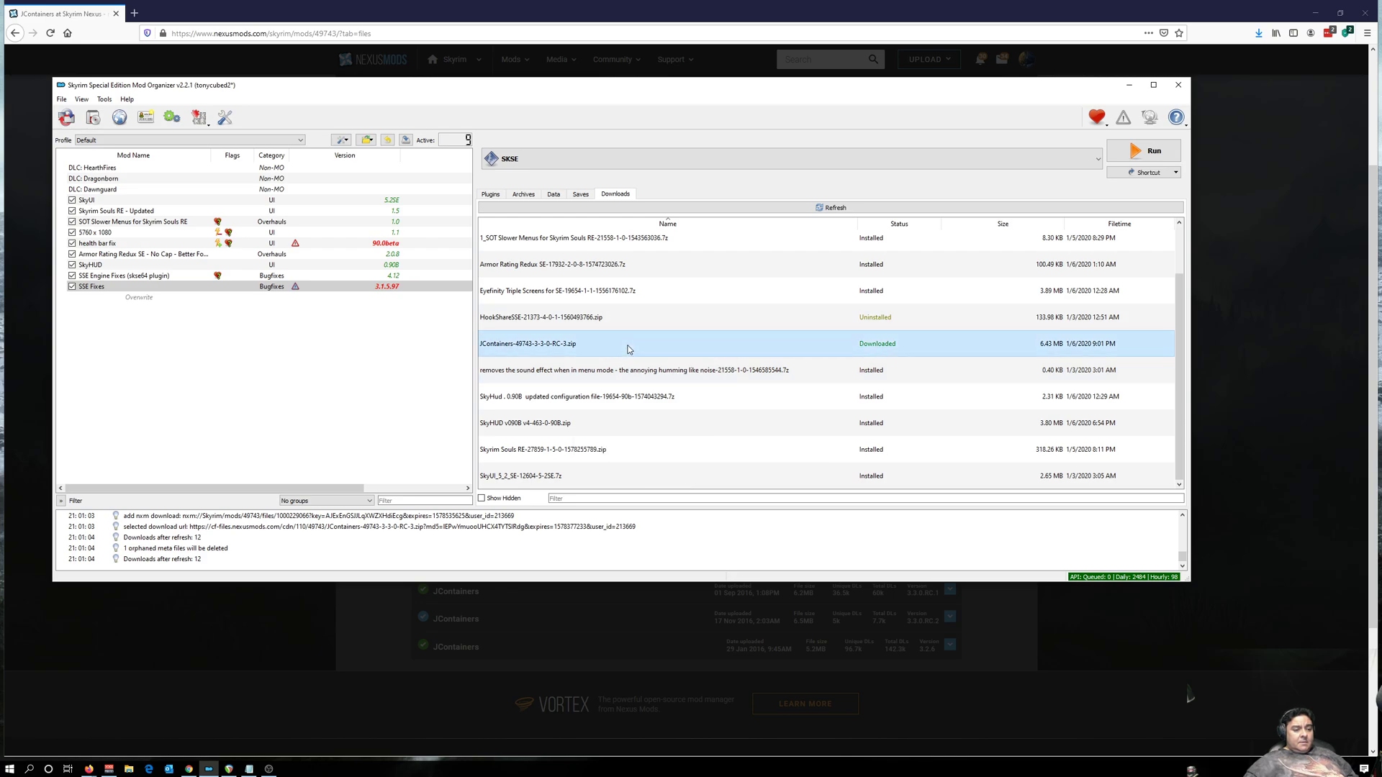
# Bring up the actions for the downloaded JContainers-49743 archive on the Downloads tab.
pyautogui.rightClick(553, 344)
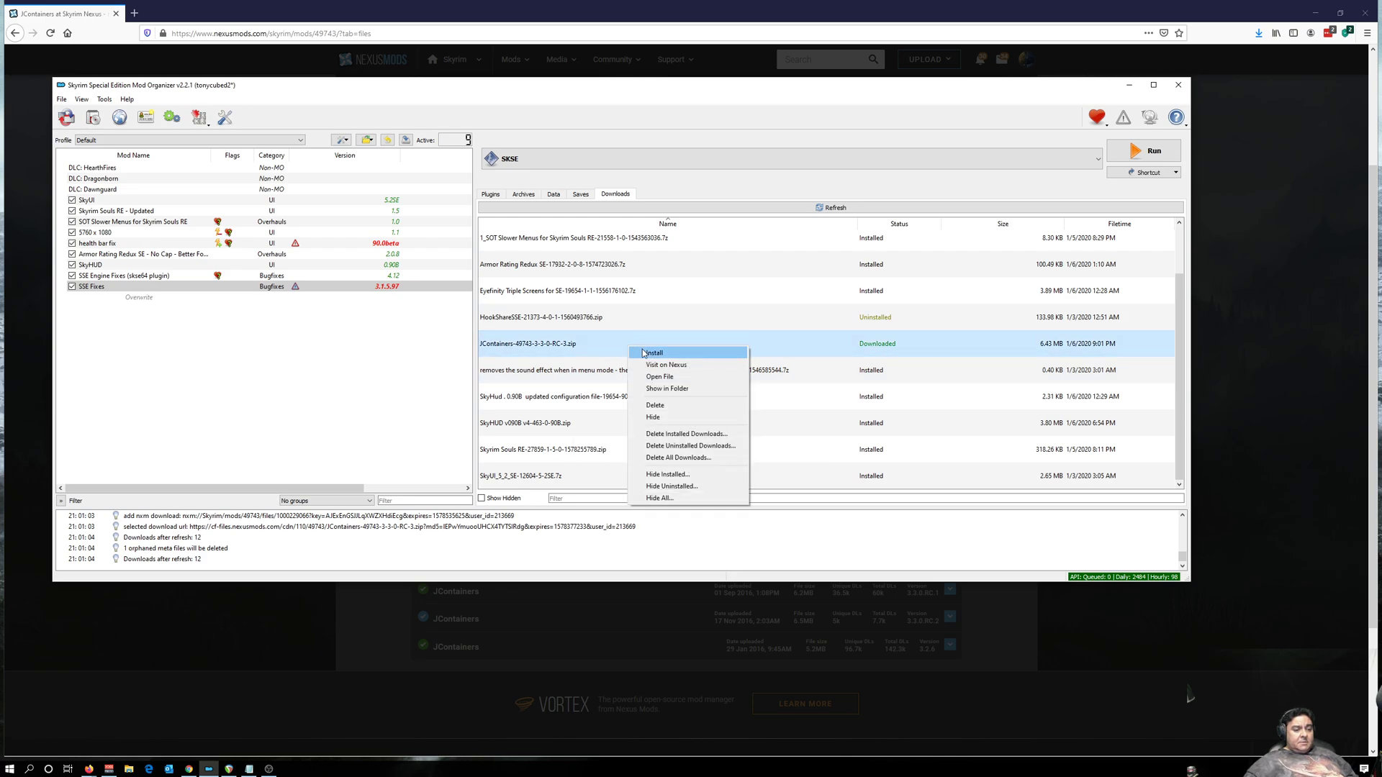
# Start installing the JContainers archive and move the install window aside to read the warning.
pyautogui.click(652, 353)
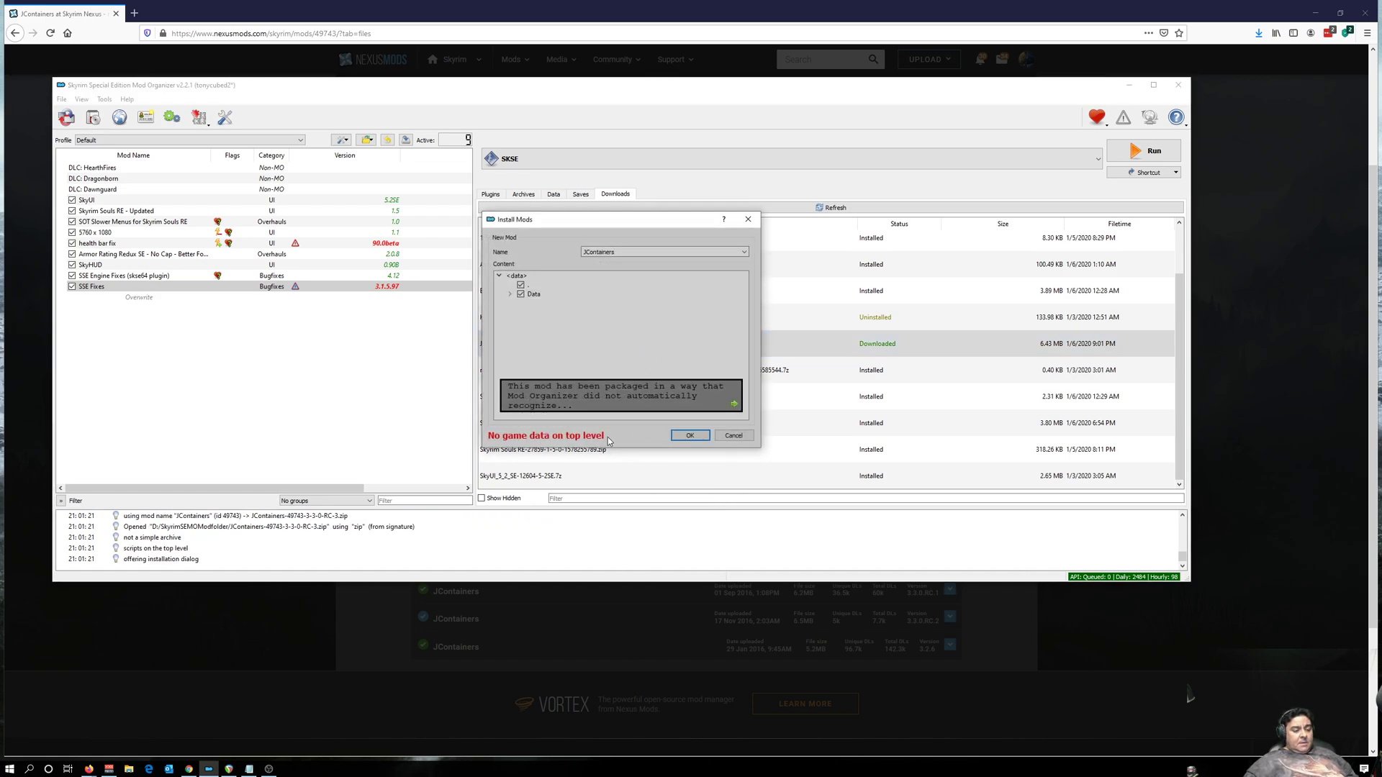
pyautogui.moveTo(574, 442)
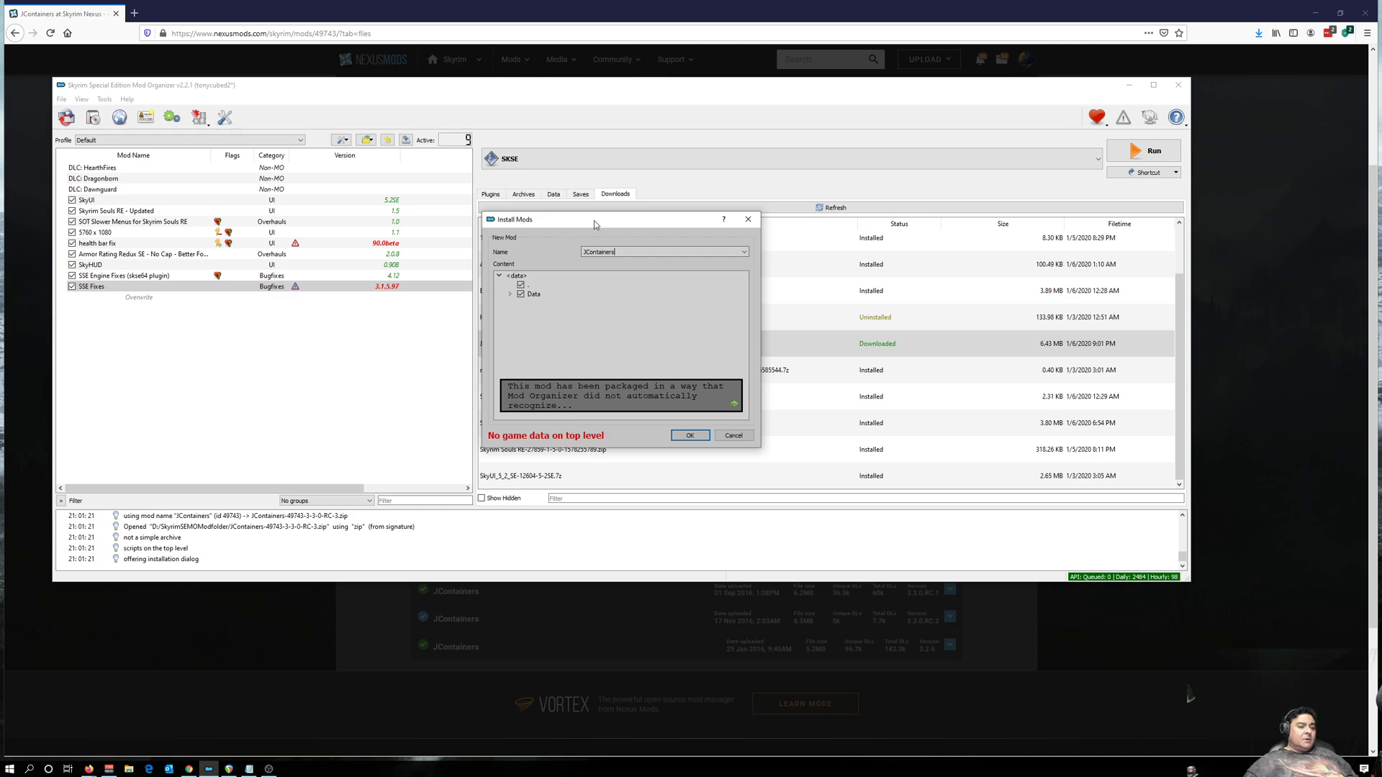
pyautogui.moveTo(593, 219); pyautogui.dragTo(478, 162)
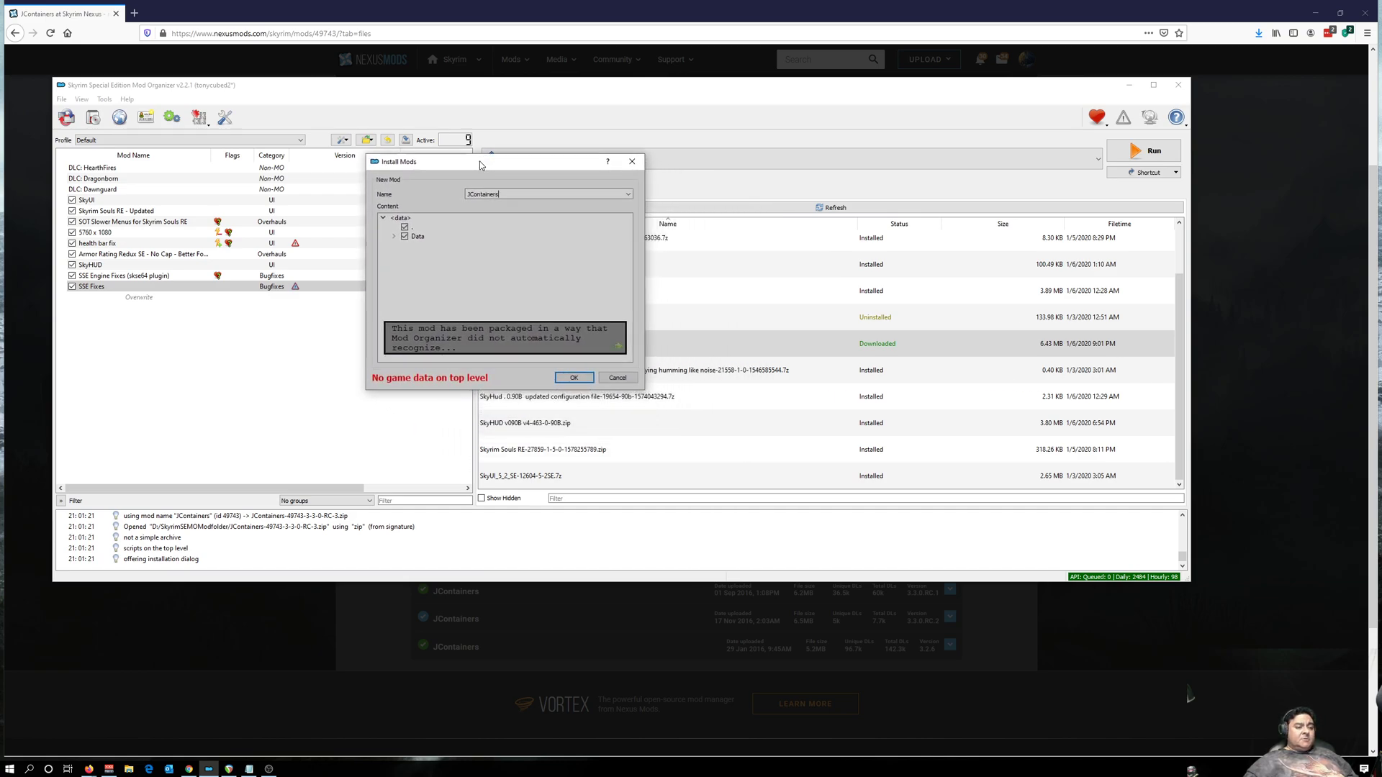
pyautogui.moveTo(405, 306)
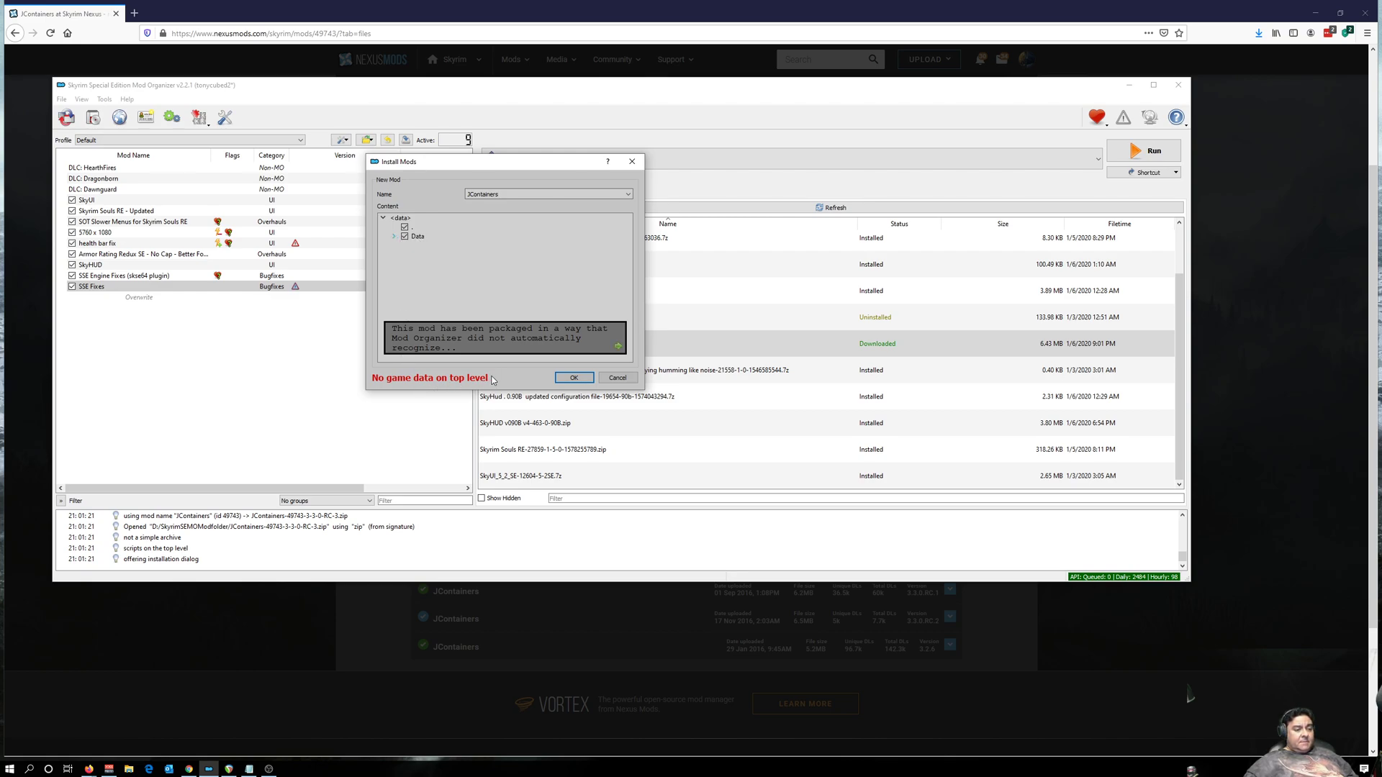
pyautogui.moveTo(483, 340)
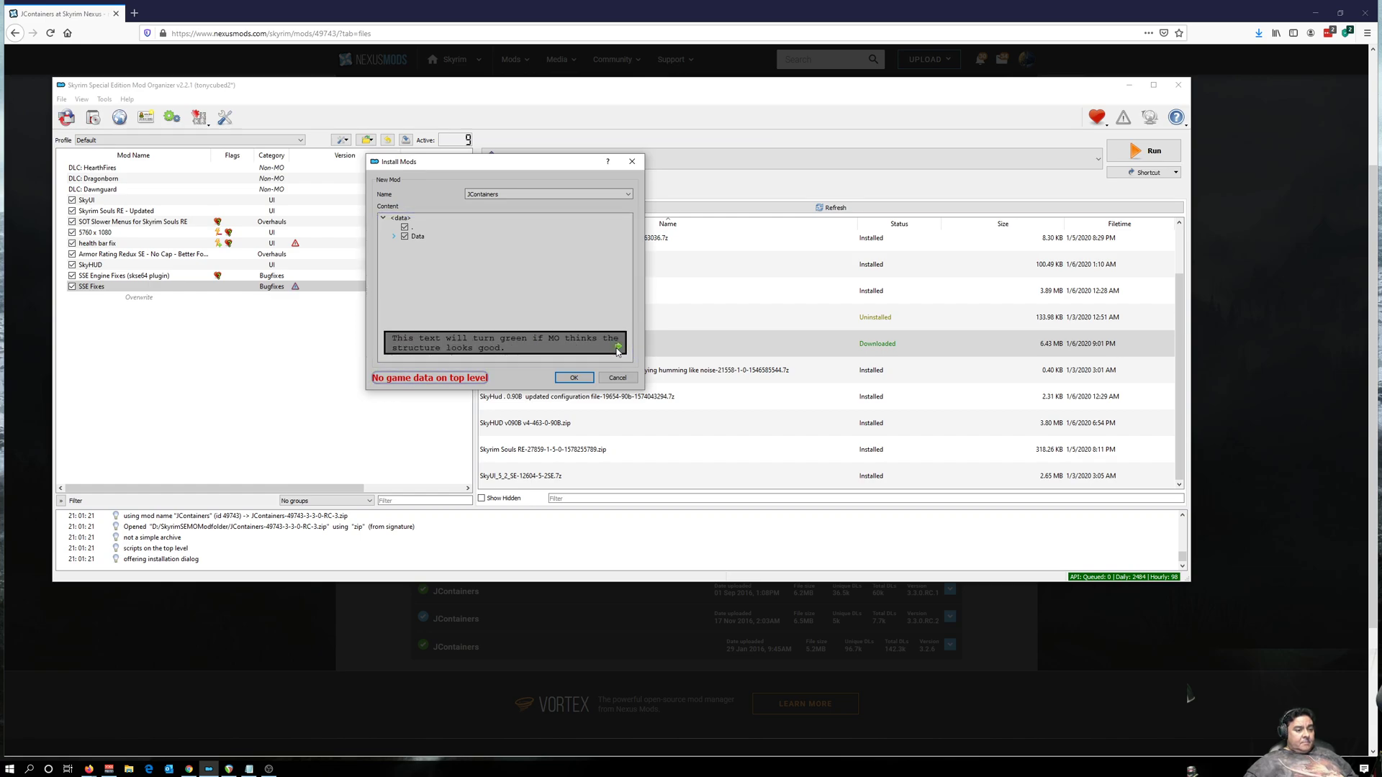
# Dismiss the packaging message and set the Data folder as the data directory so the structure looks good.
pyautogui.click(418, 235)
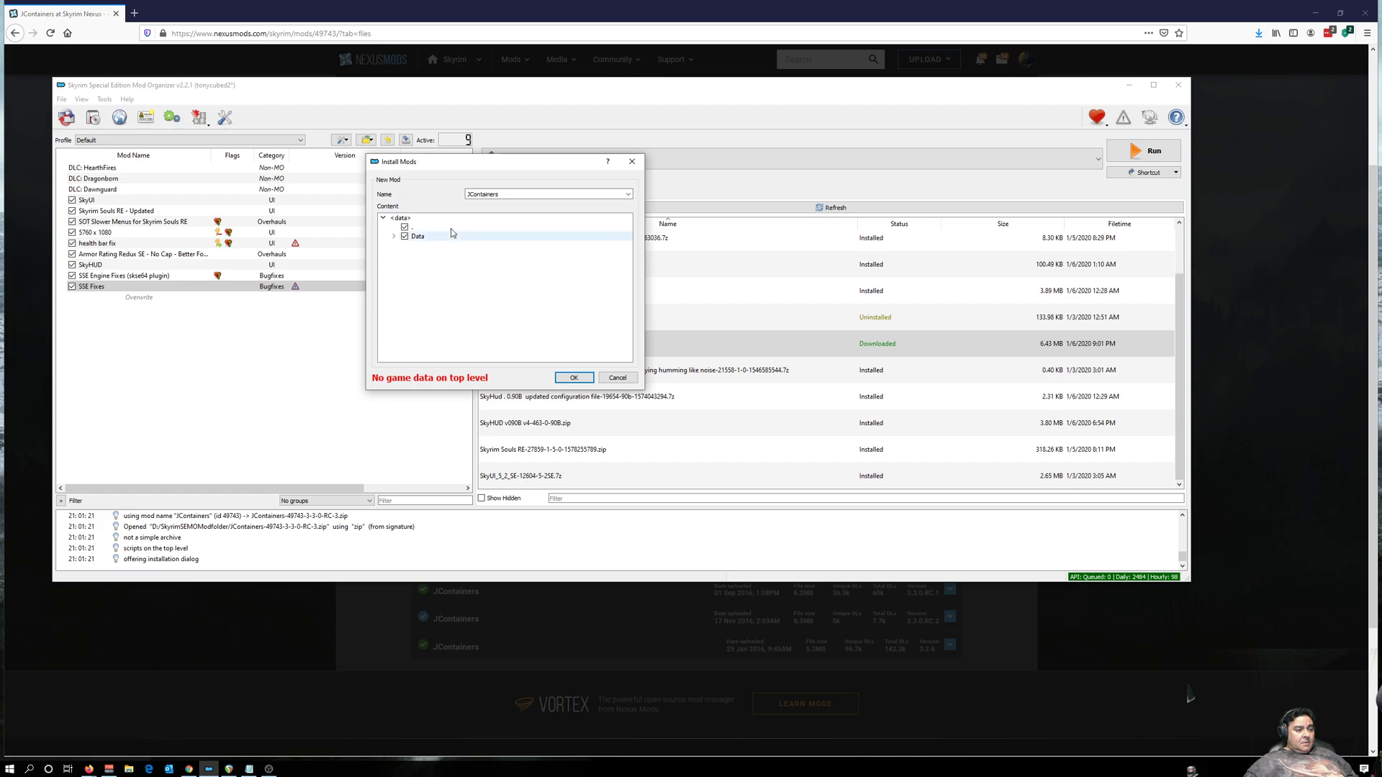
pyautogui.click(418, 236)
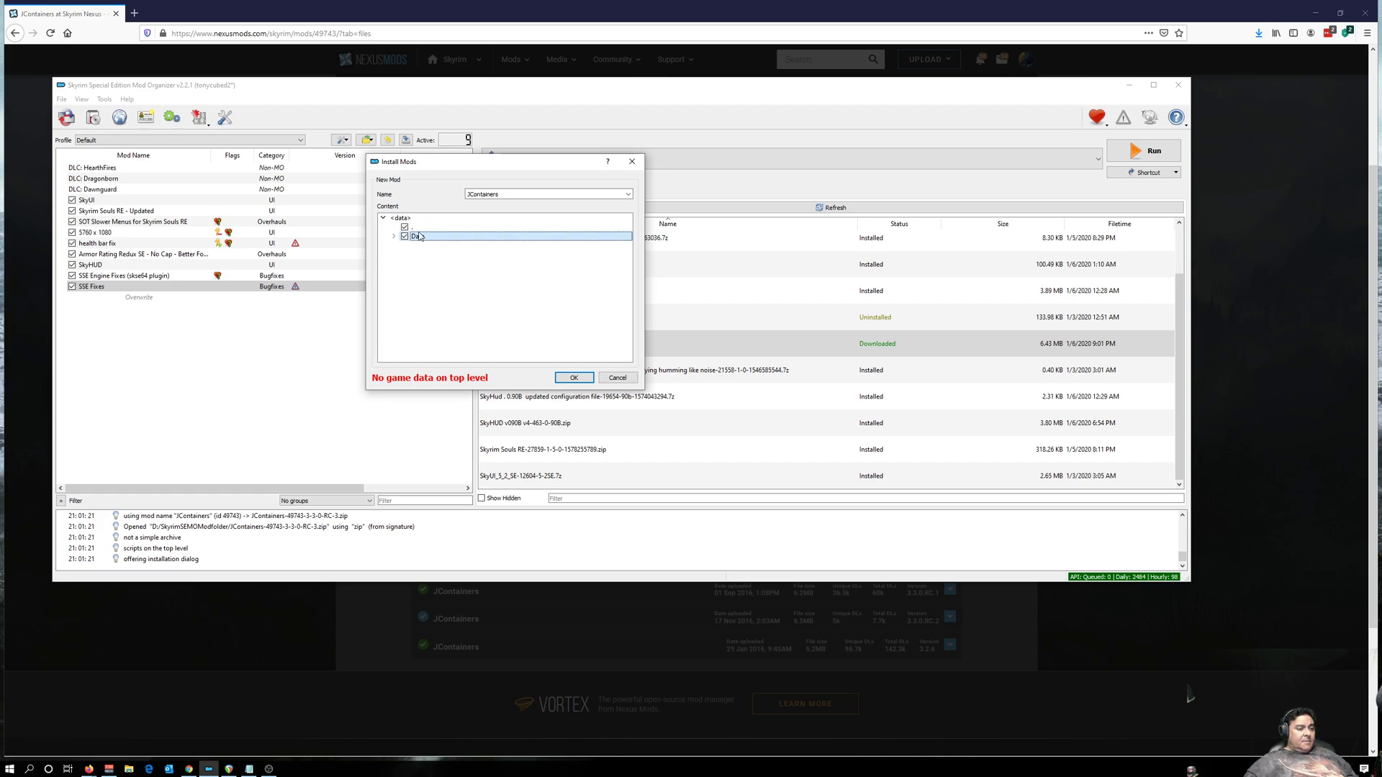
pyautogui.click(414, 226)
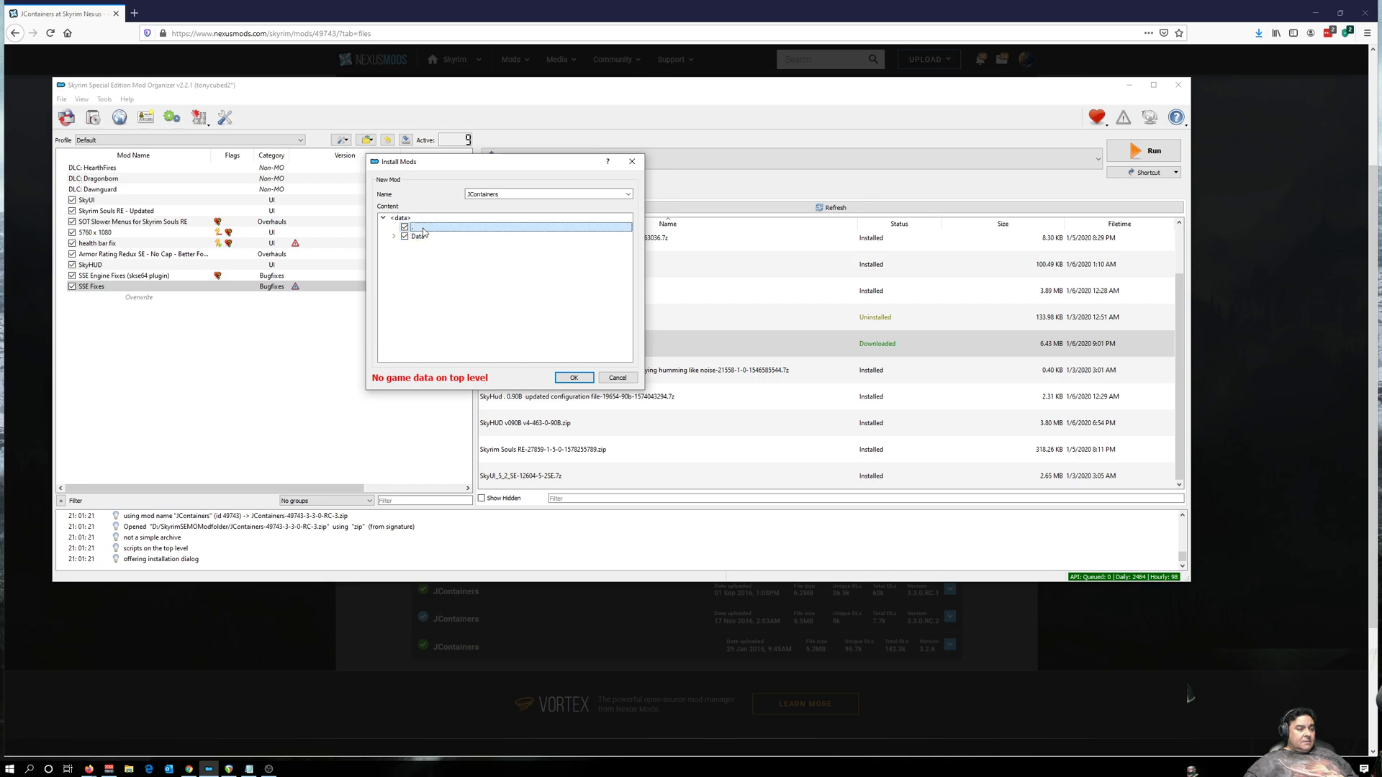
pyautogui.click(419, 235)
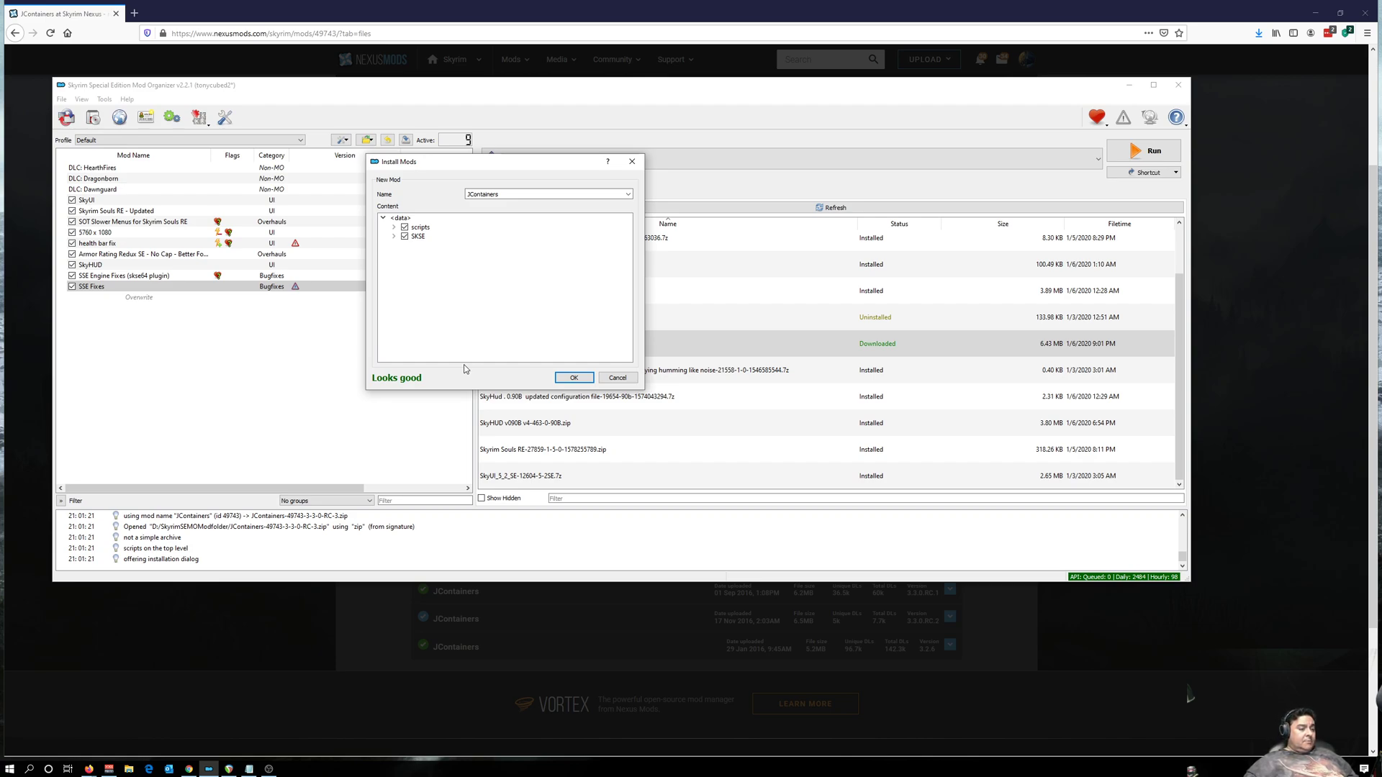
pyautogui.moveTo(491, 279)
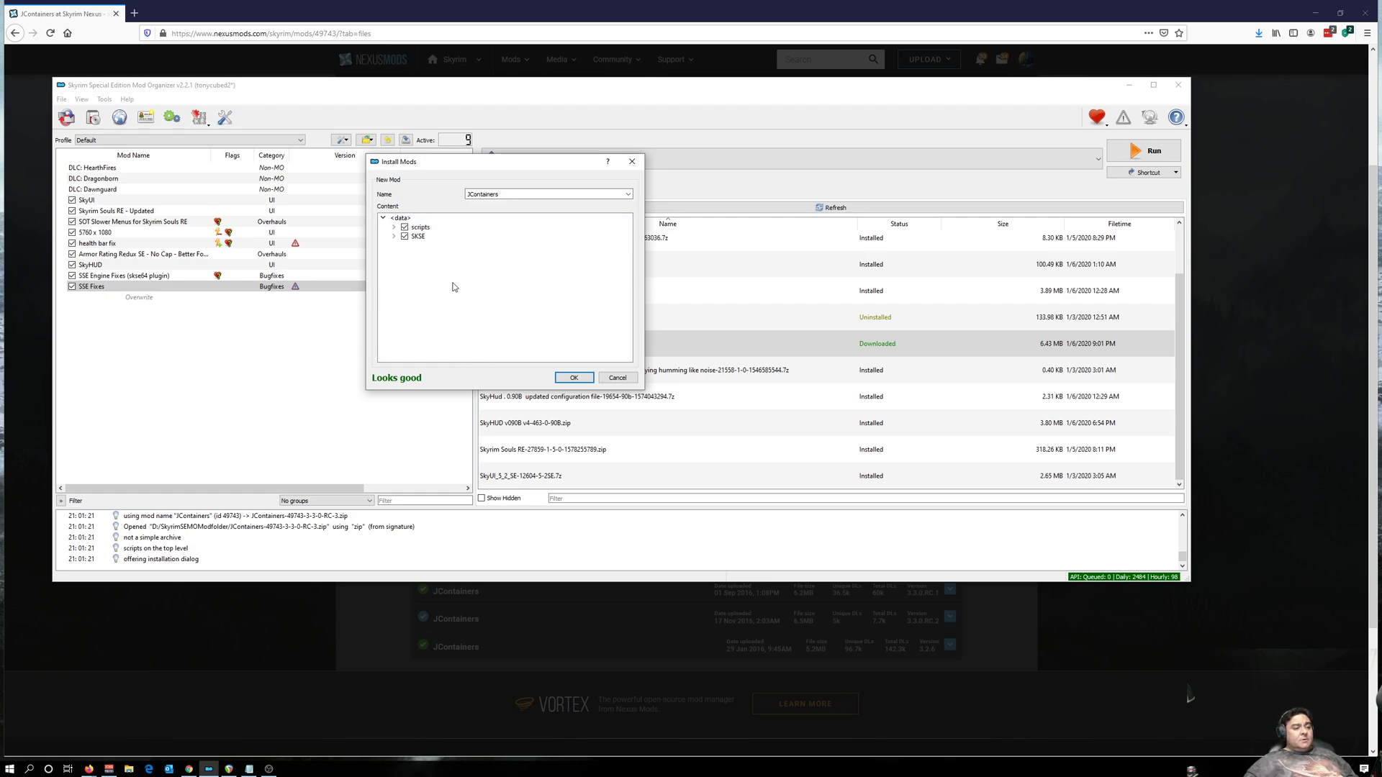
pyautogui.moveTo(433, 300)
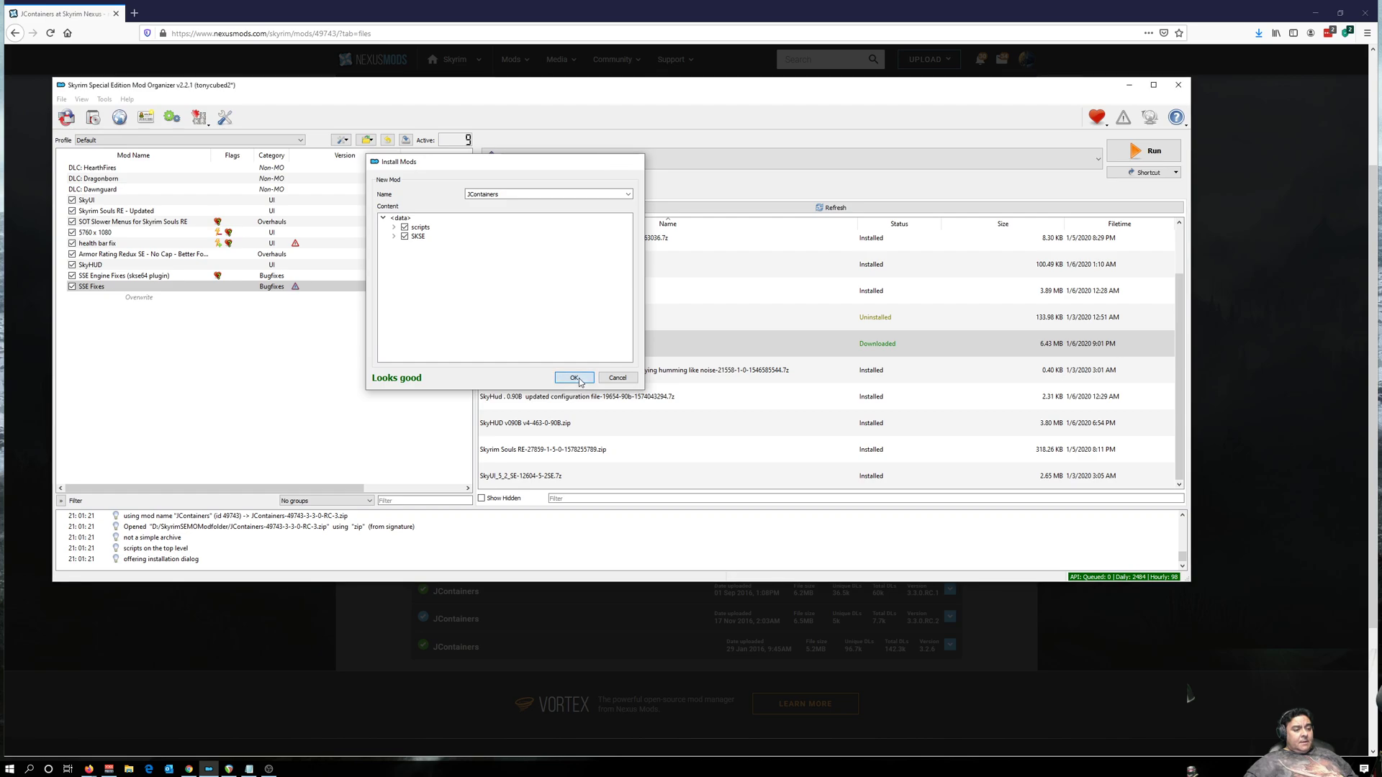
# Install JContainers with the corrected layout and bring up its options in the mod list.
pyautogui.click(573, 377)
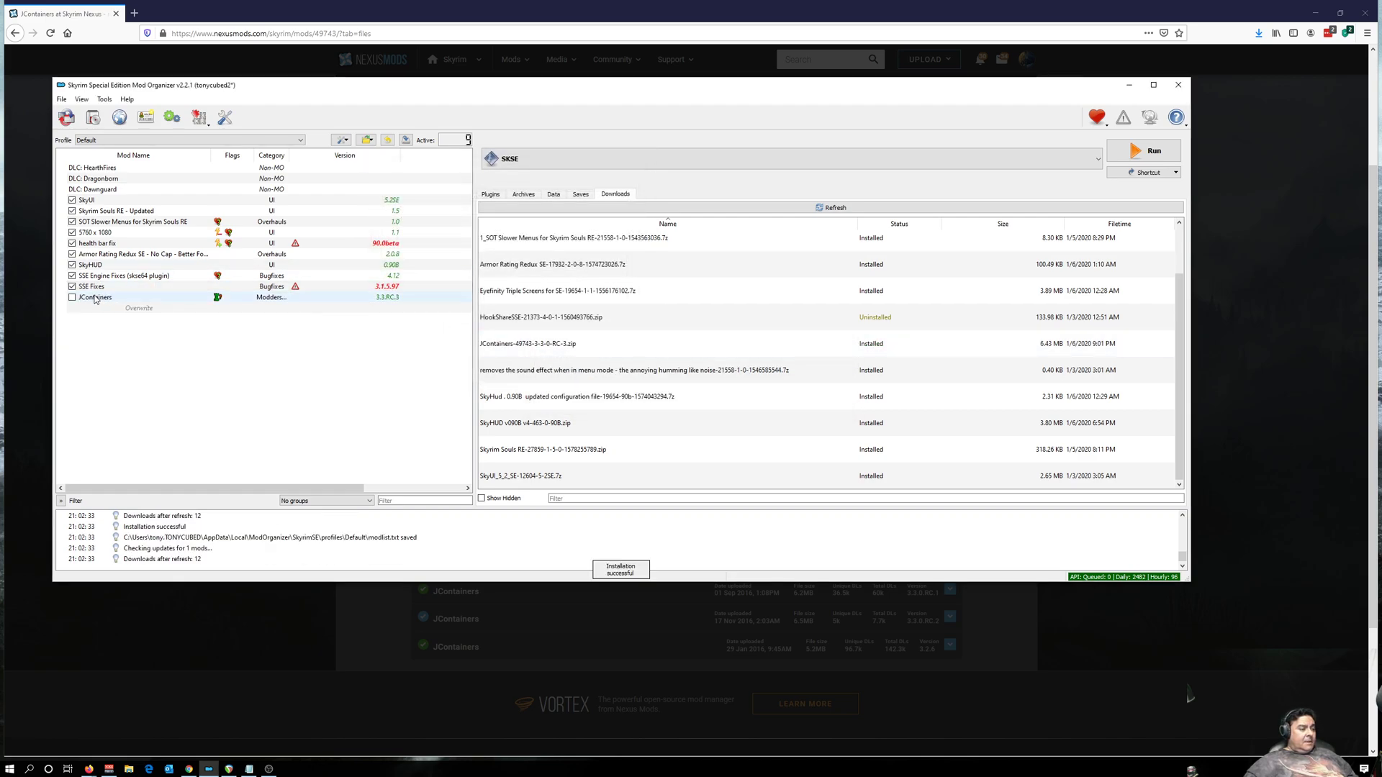
pyautogui.rightClick(94, 296)
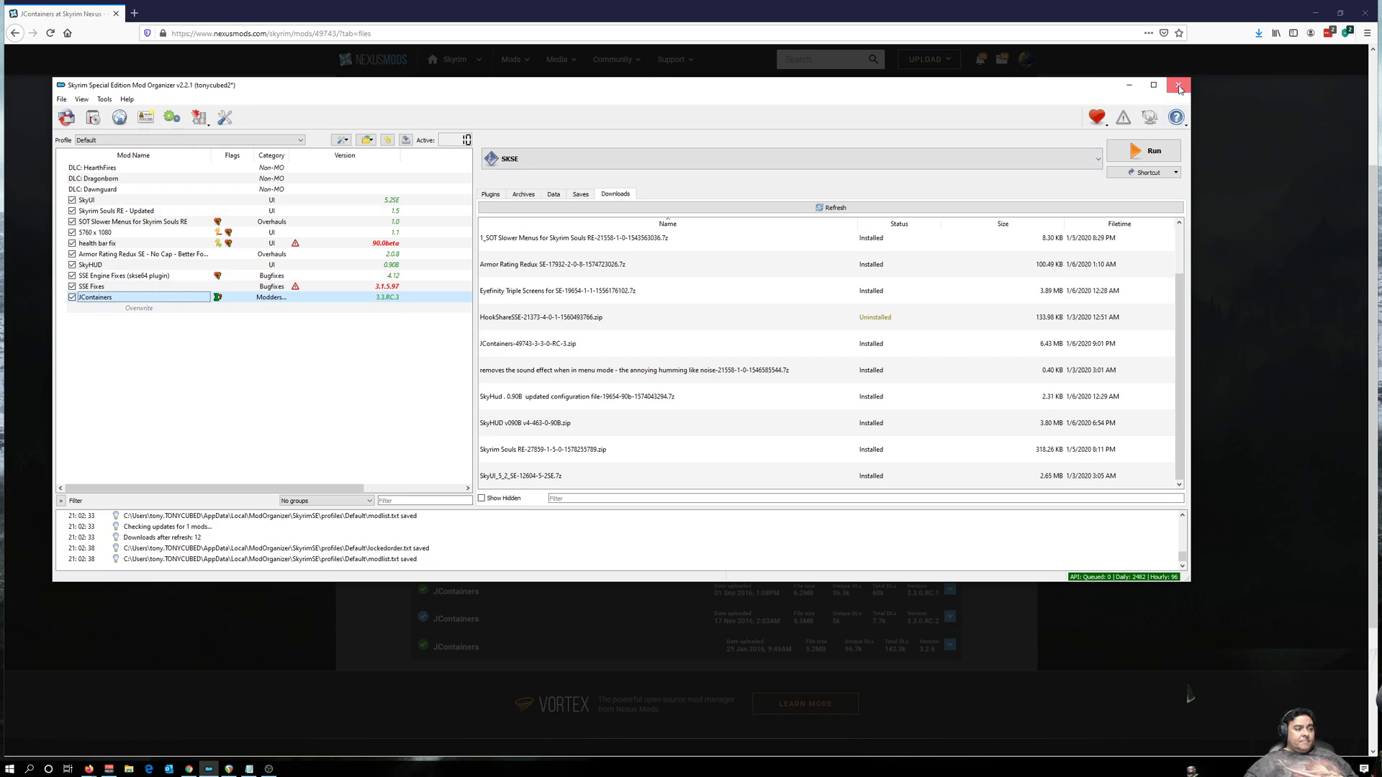
pyautogui.moveTo(1185, 91)
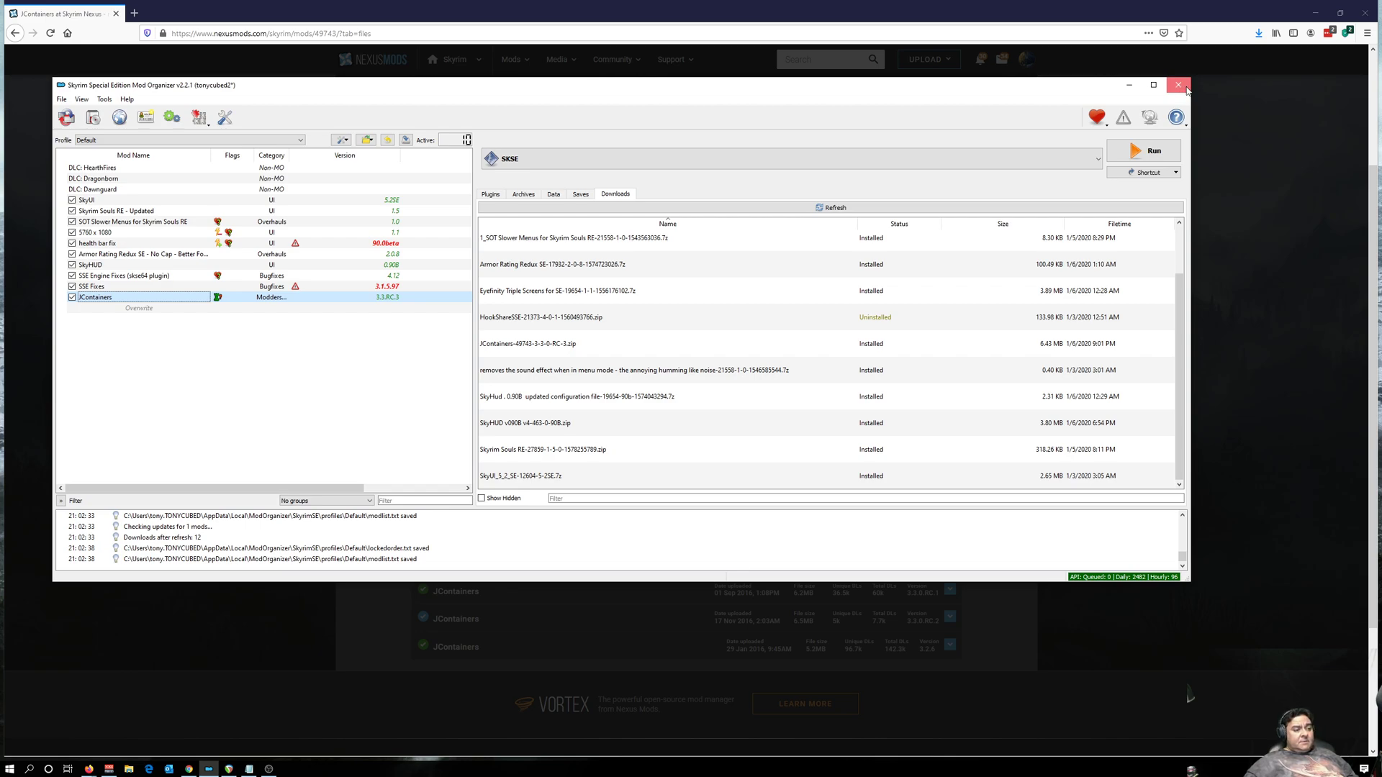
pyautogui.moveTo(1187, 91)
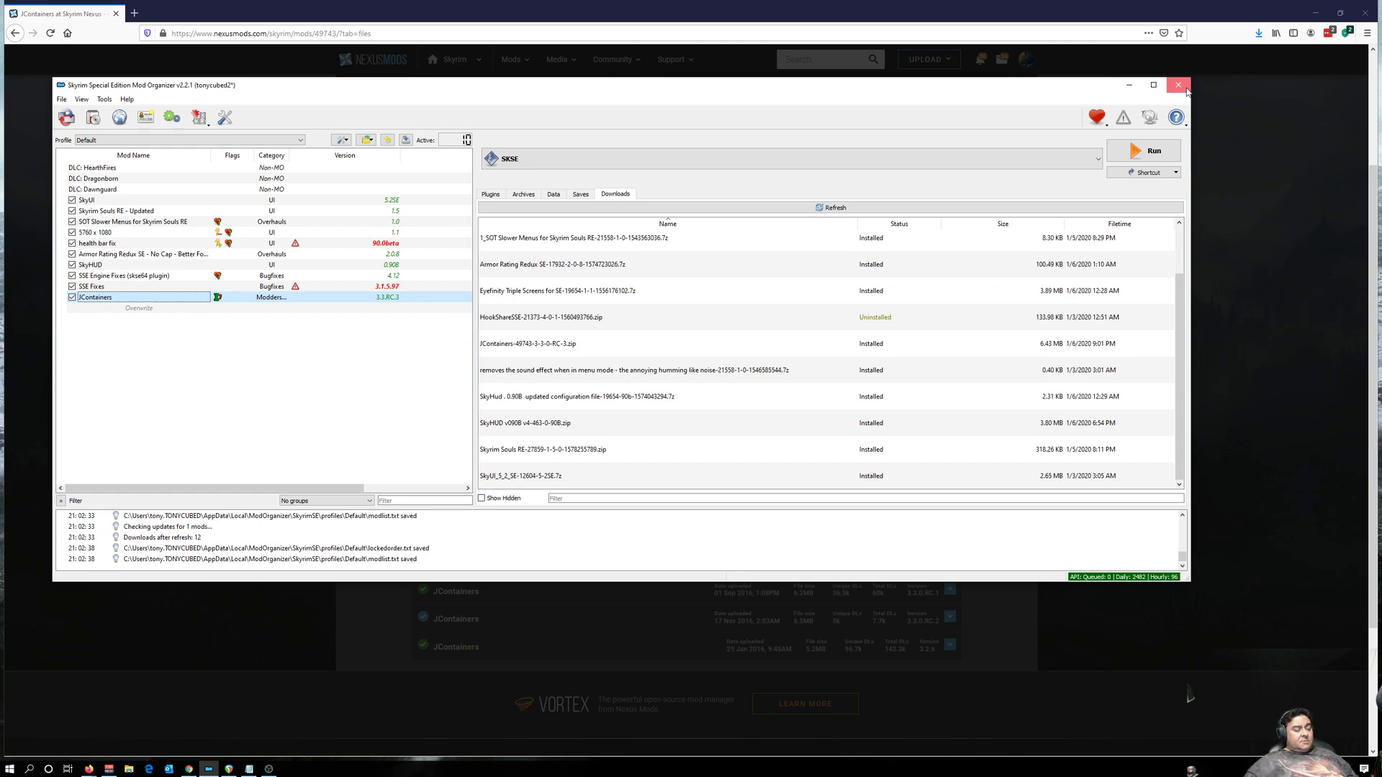
pyautogui.moveTo(1180, 91)
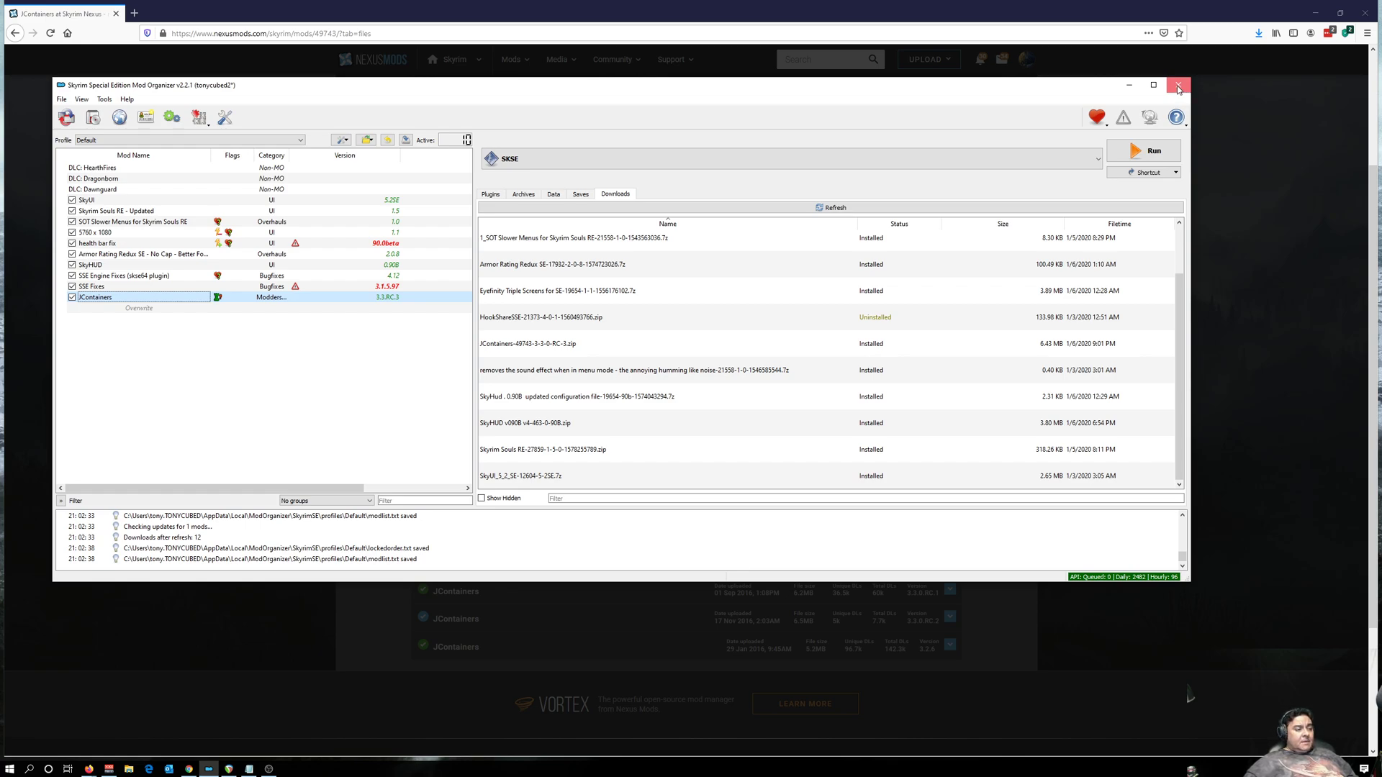